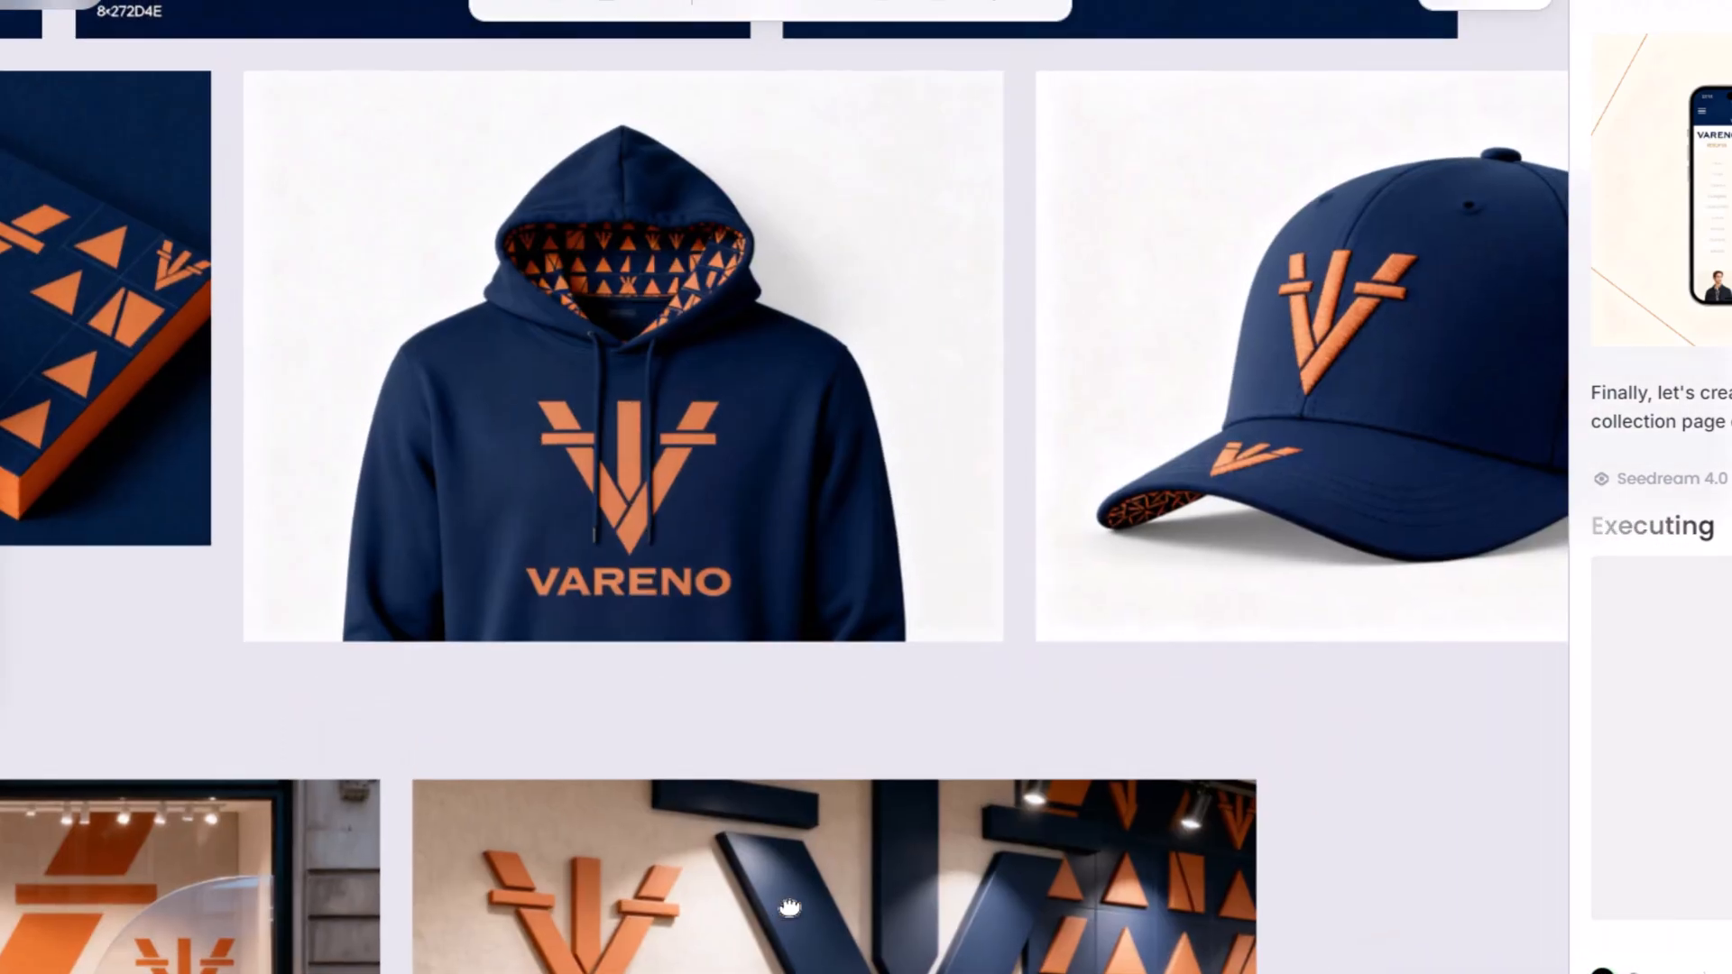
Step: Scroll the finished VARENO canvas preview before heading to the lovart.ai landing page
{"action": "scroll", "scroll_direction": "down", "scroll_amount": 3}
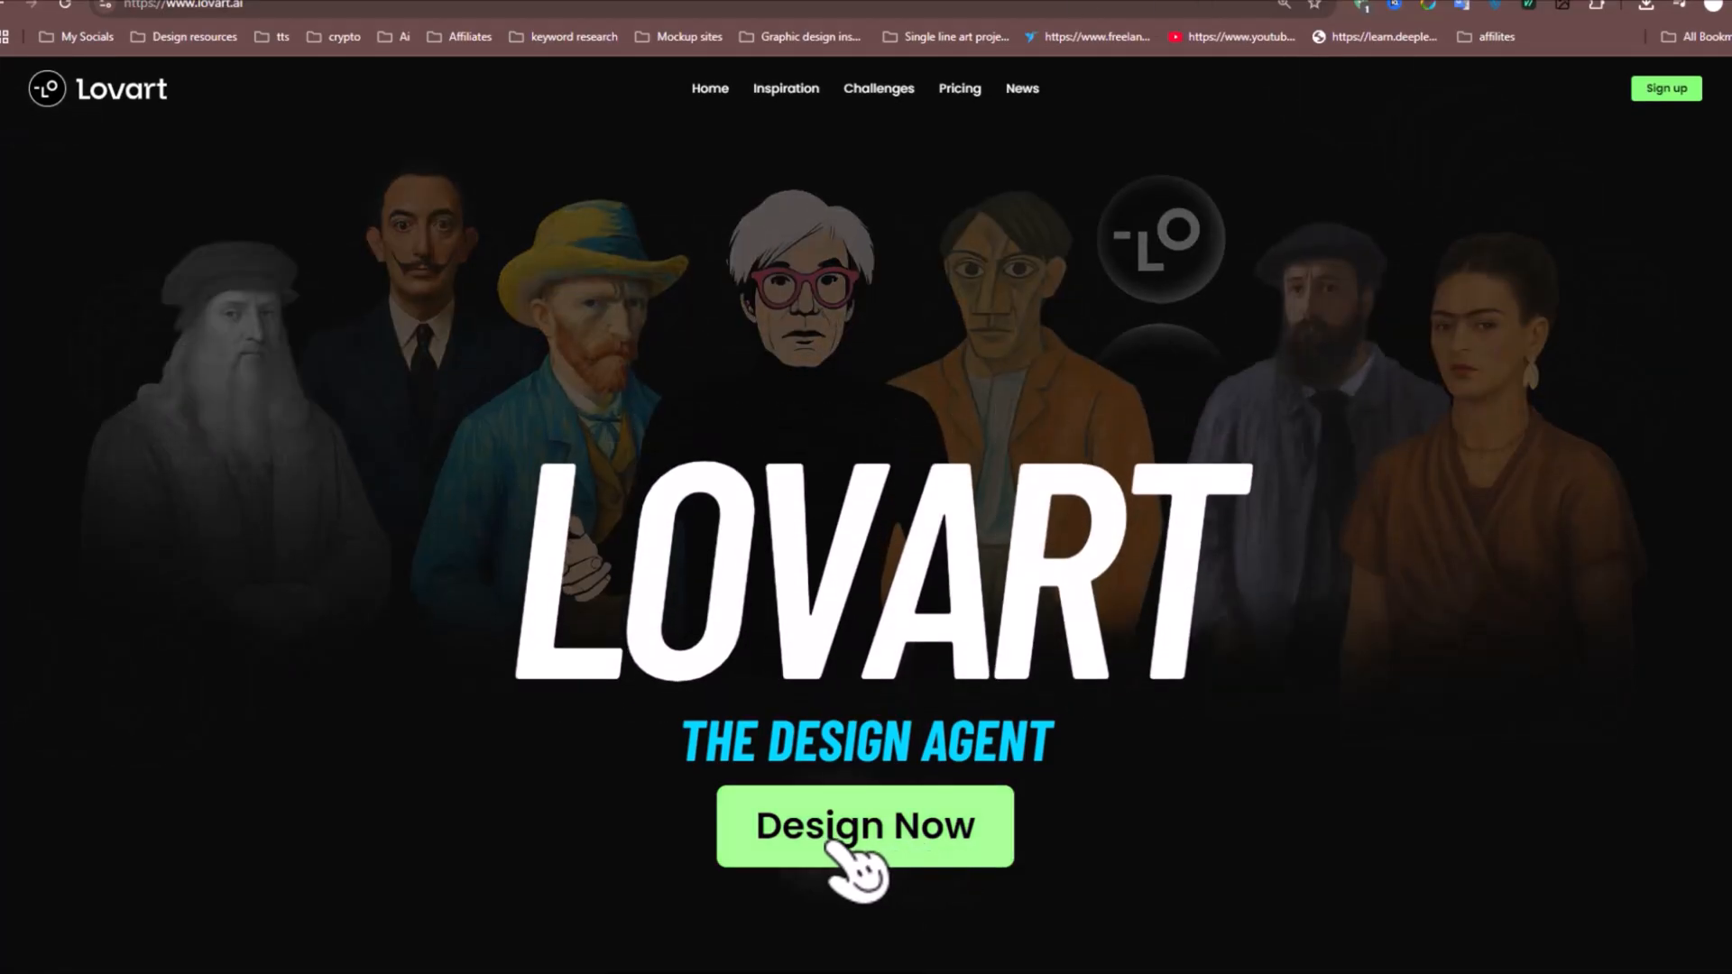
Step: Enter the signed-in workspace home via 'Design Now'
{"action": "left_click", "coordinate": [864, 824]}
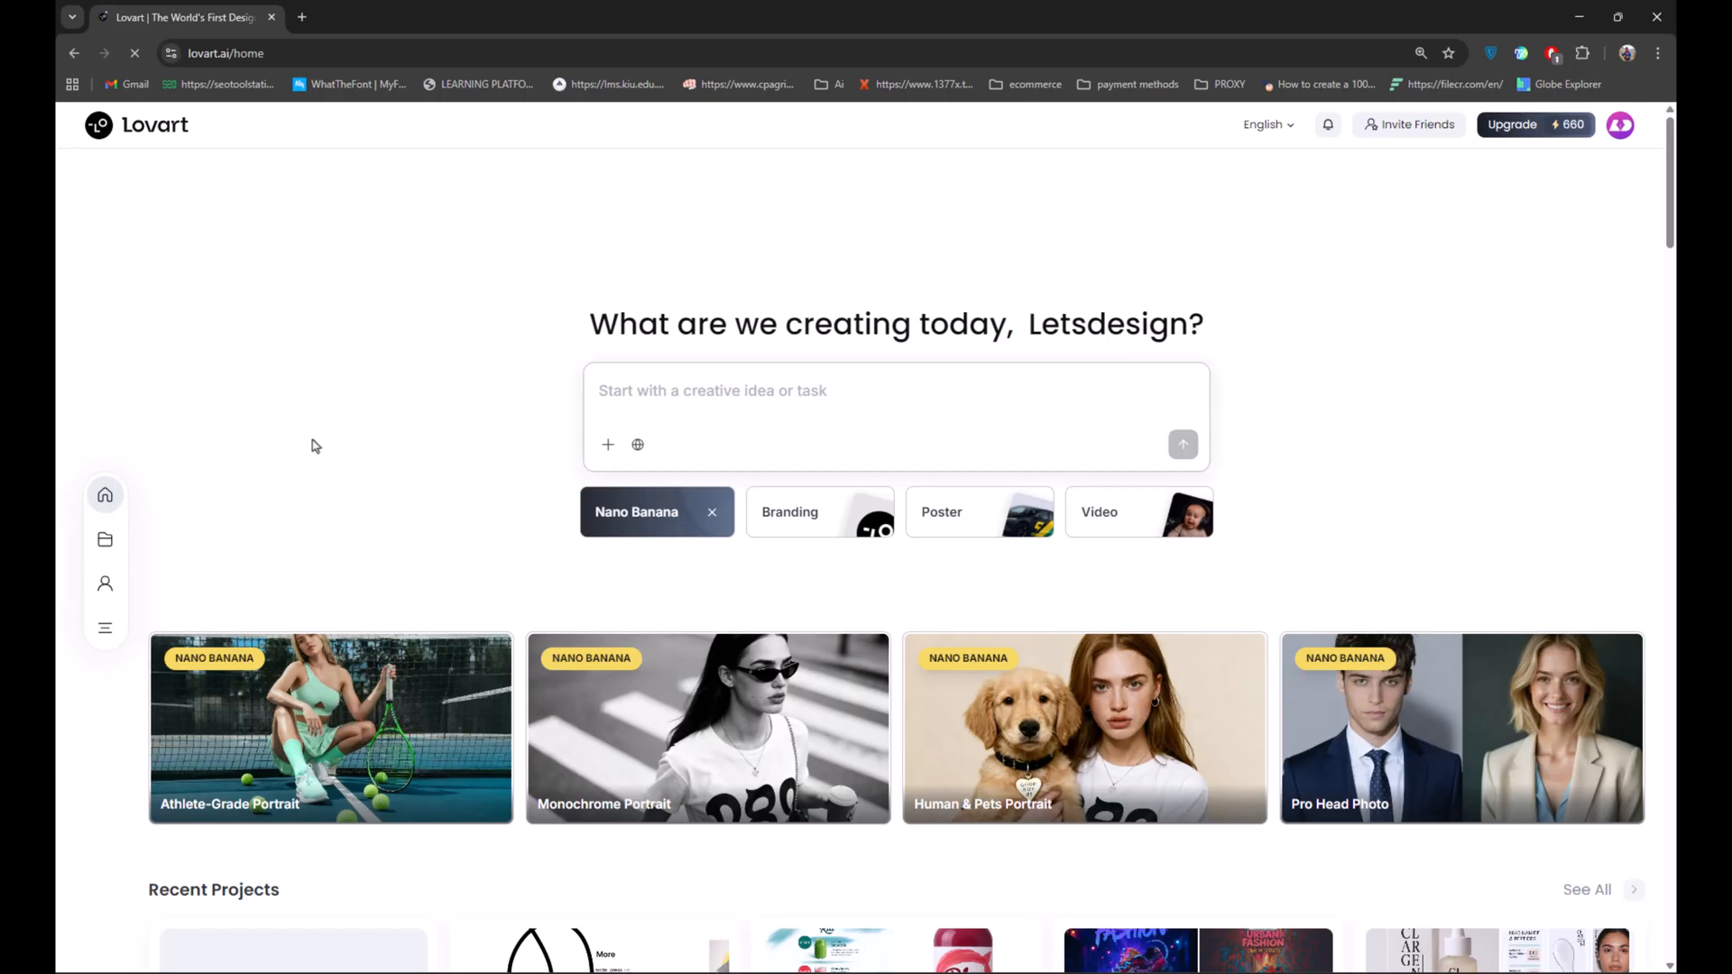
{"action": "mouse_move", "coordinate": [1501, 250]}
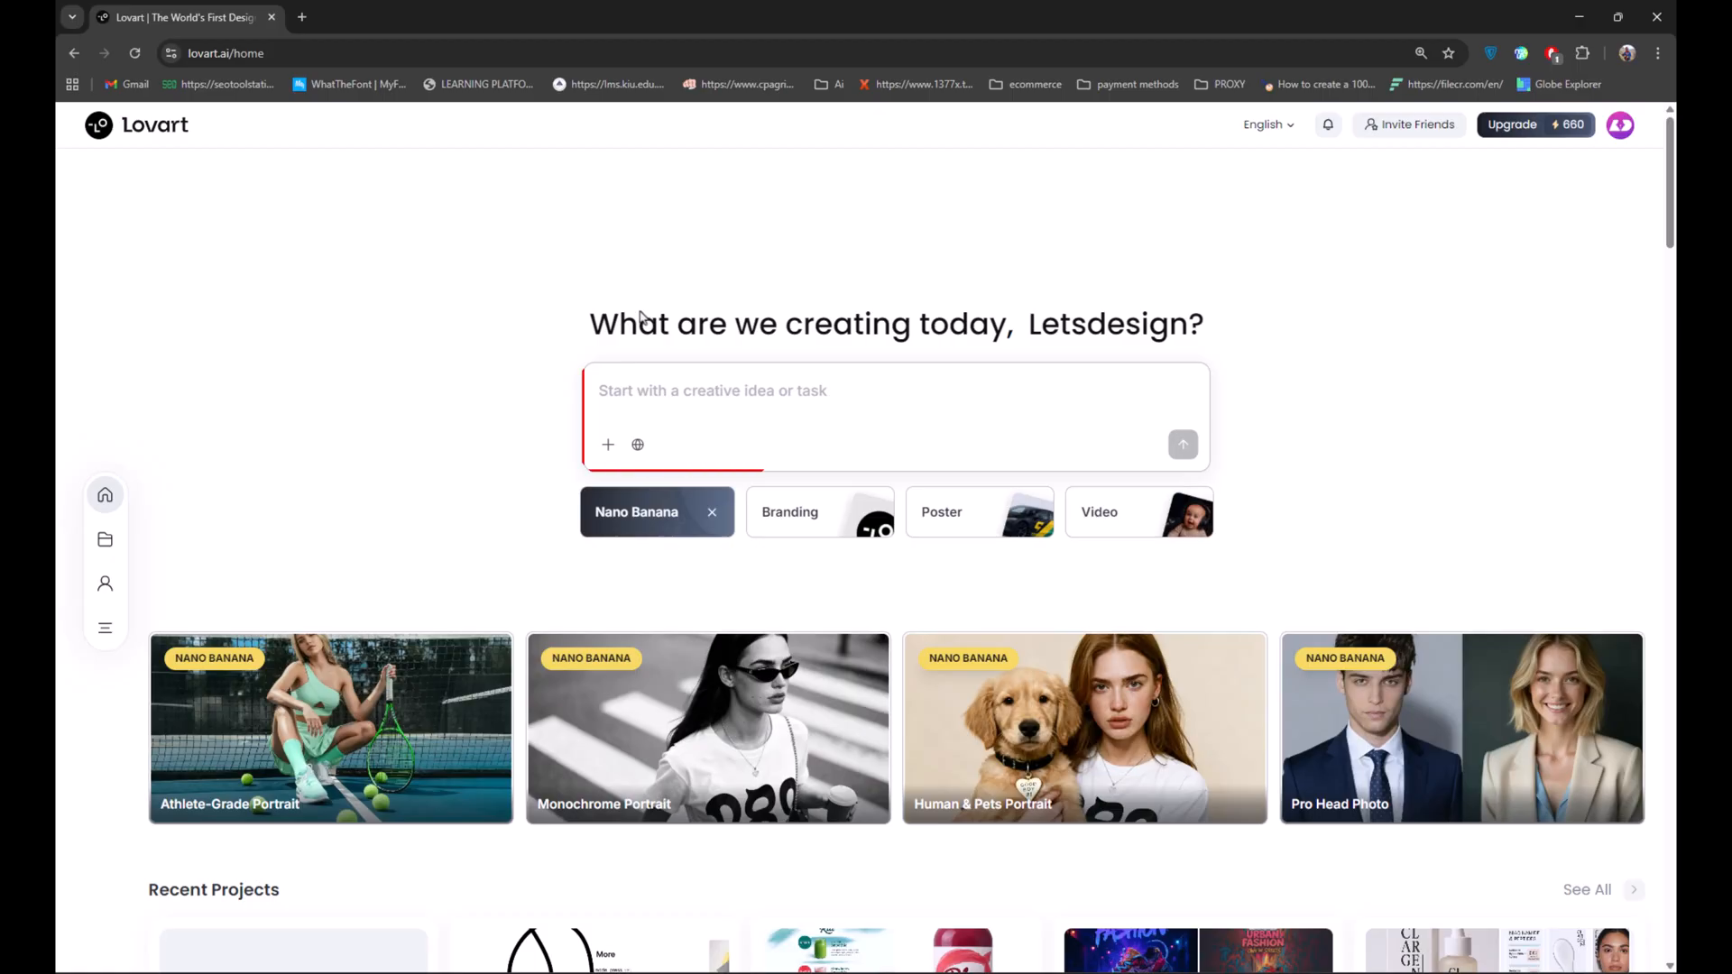
{"action": "left_click", "coordinate": [895, 416]}
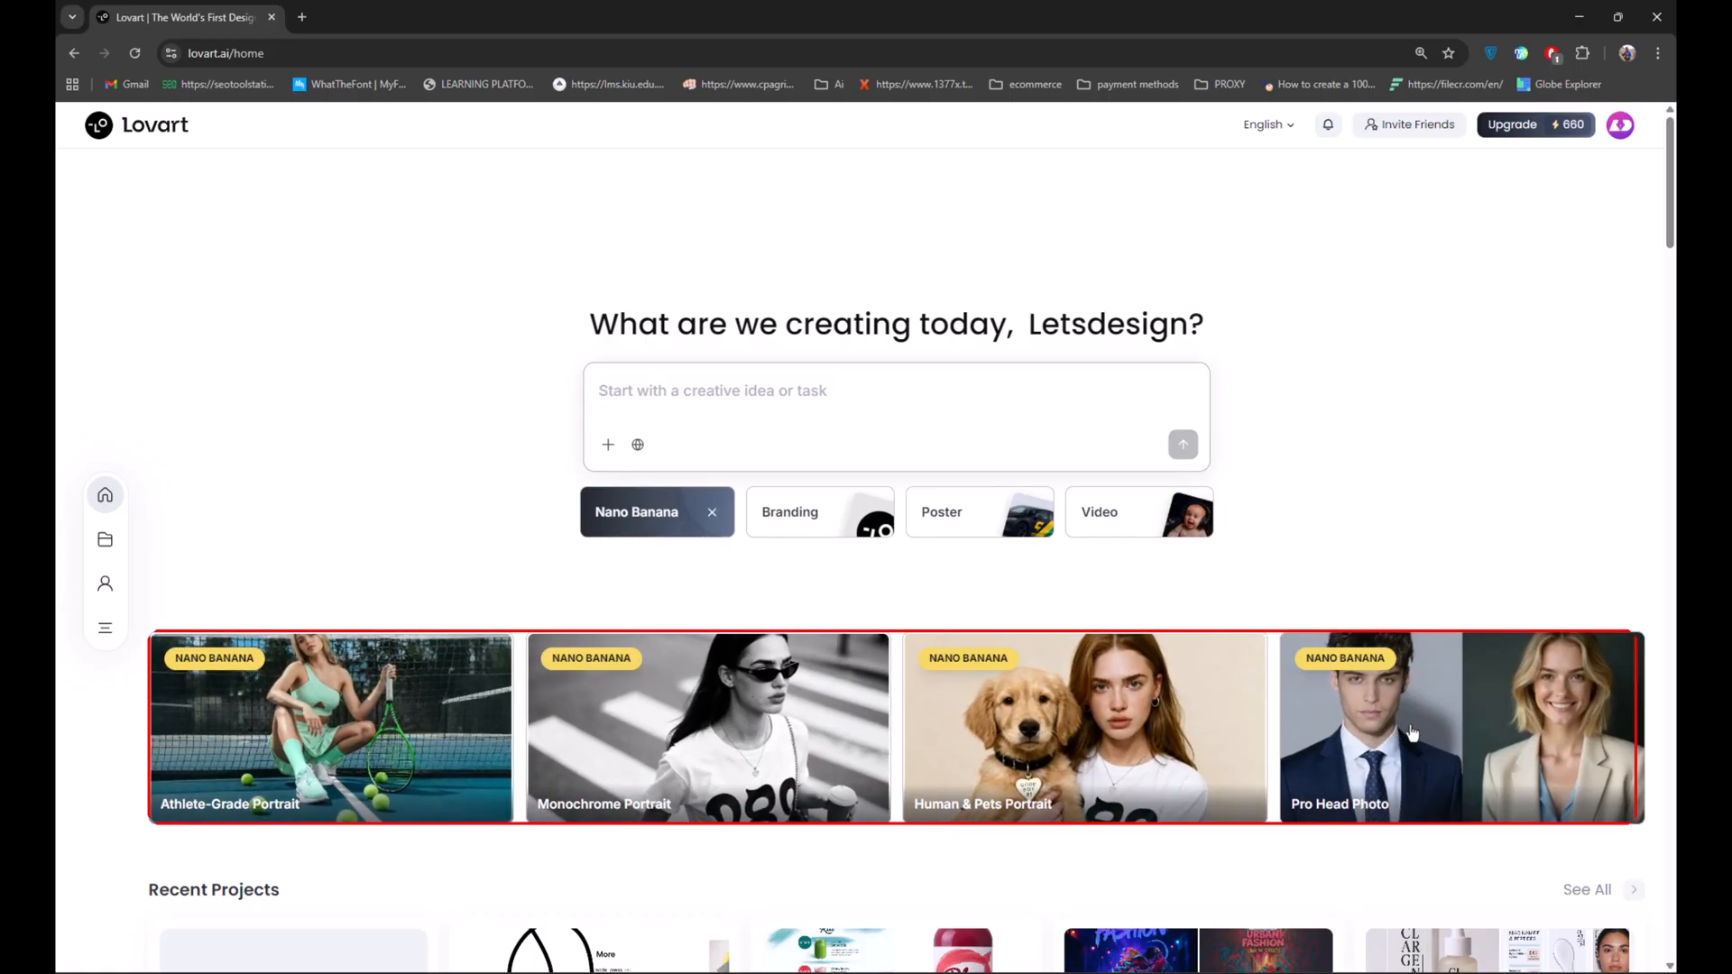
{"action": "scroll", "scroll_direction": "down", "scroll_amount": 3}
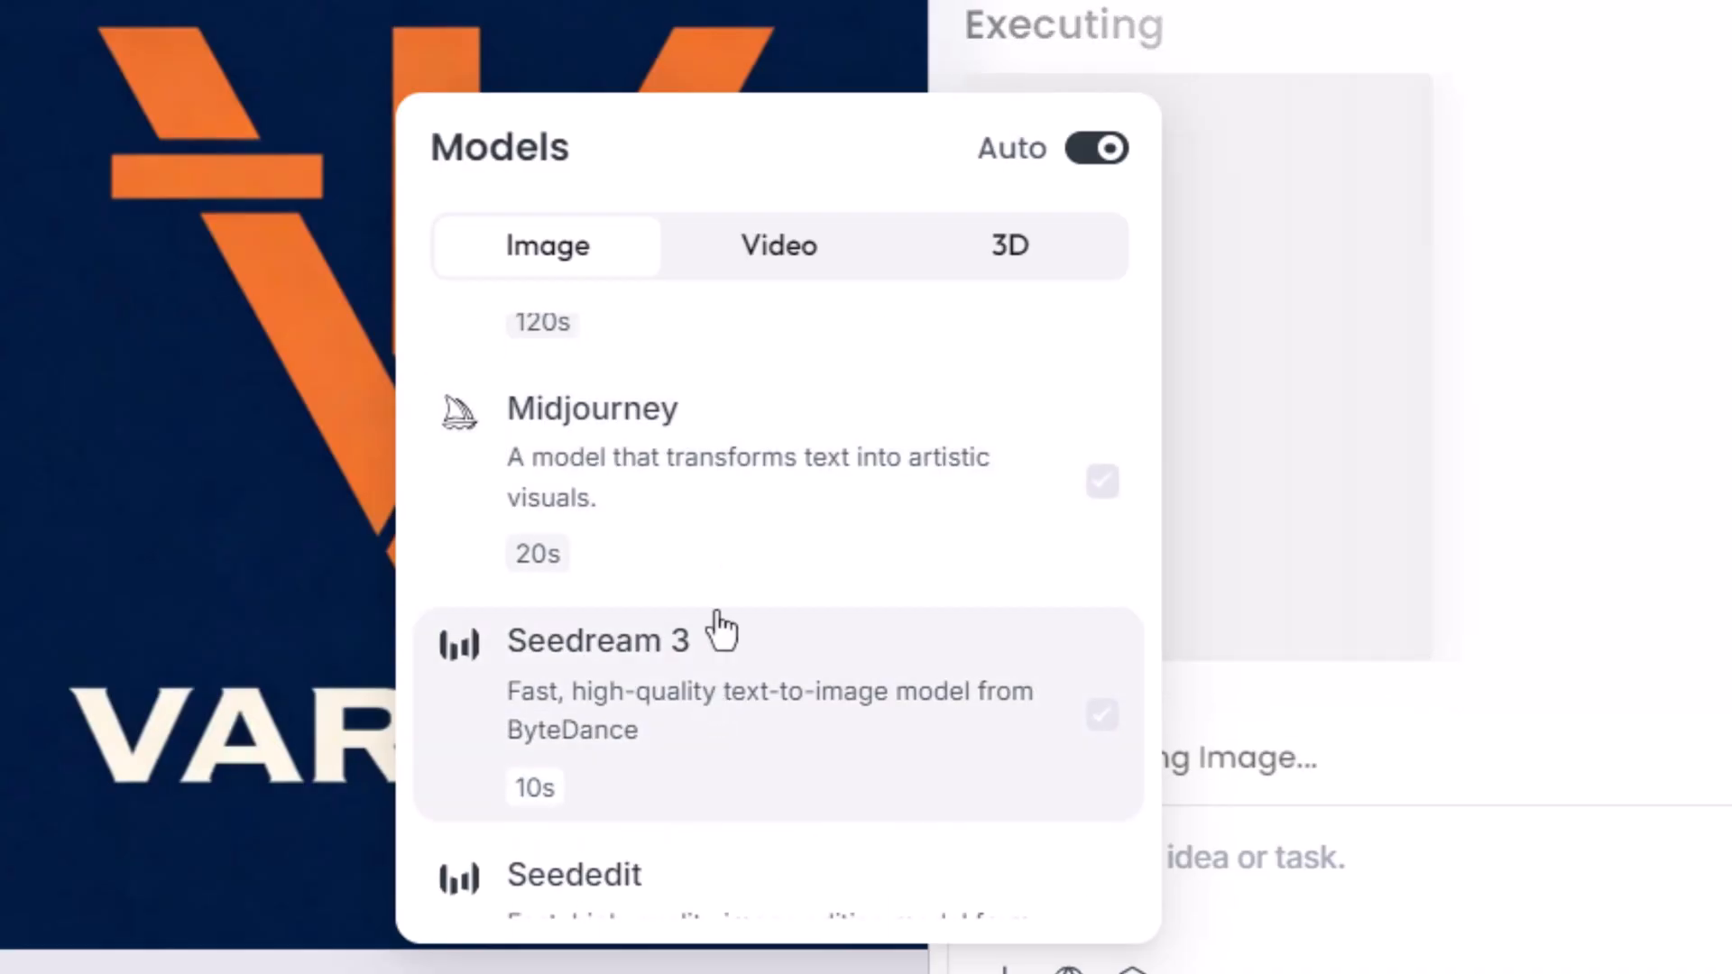
{"action": "left_click", "coordinate": [777, 245]}
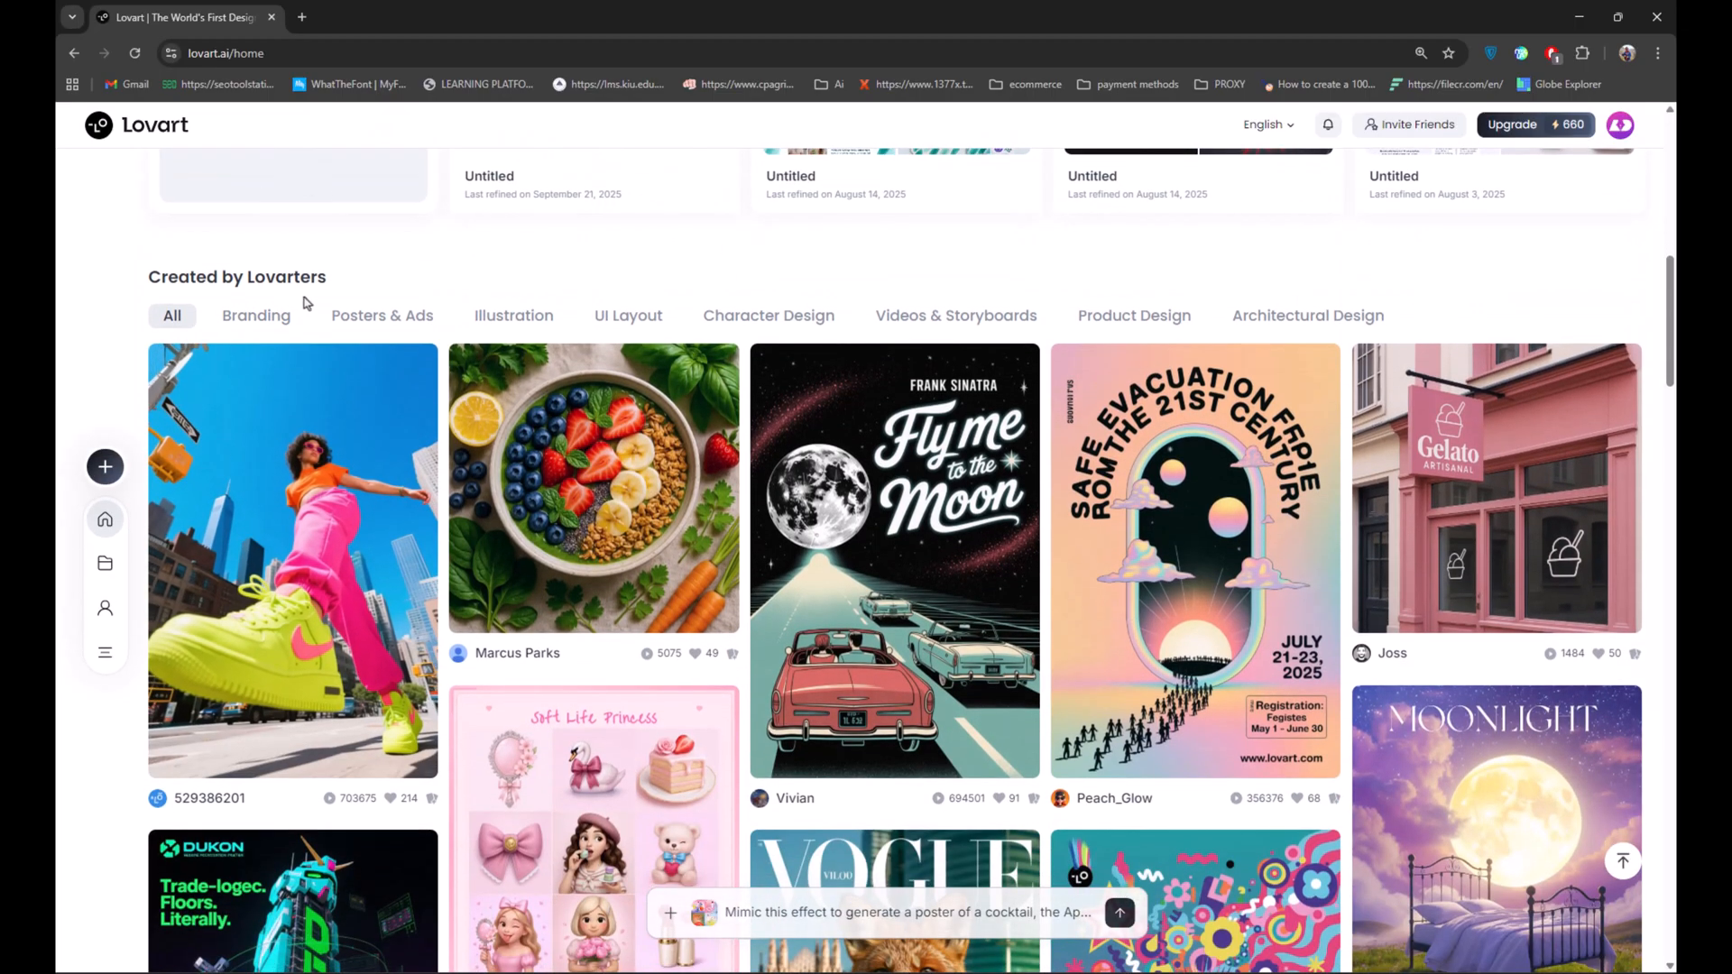
Step: Browse the Created by Lovarters gallery under Branding and videos to reach the 'Do you want?' chocolate ad case
{"action": "scroll", "scroll_direction": "down", "scroll_amount": 3}
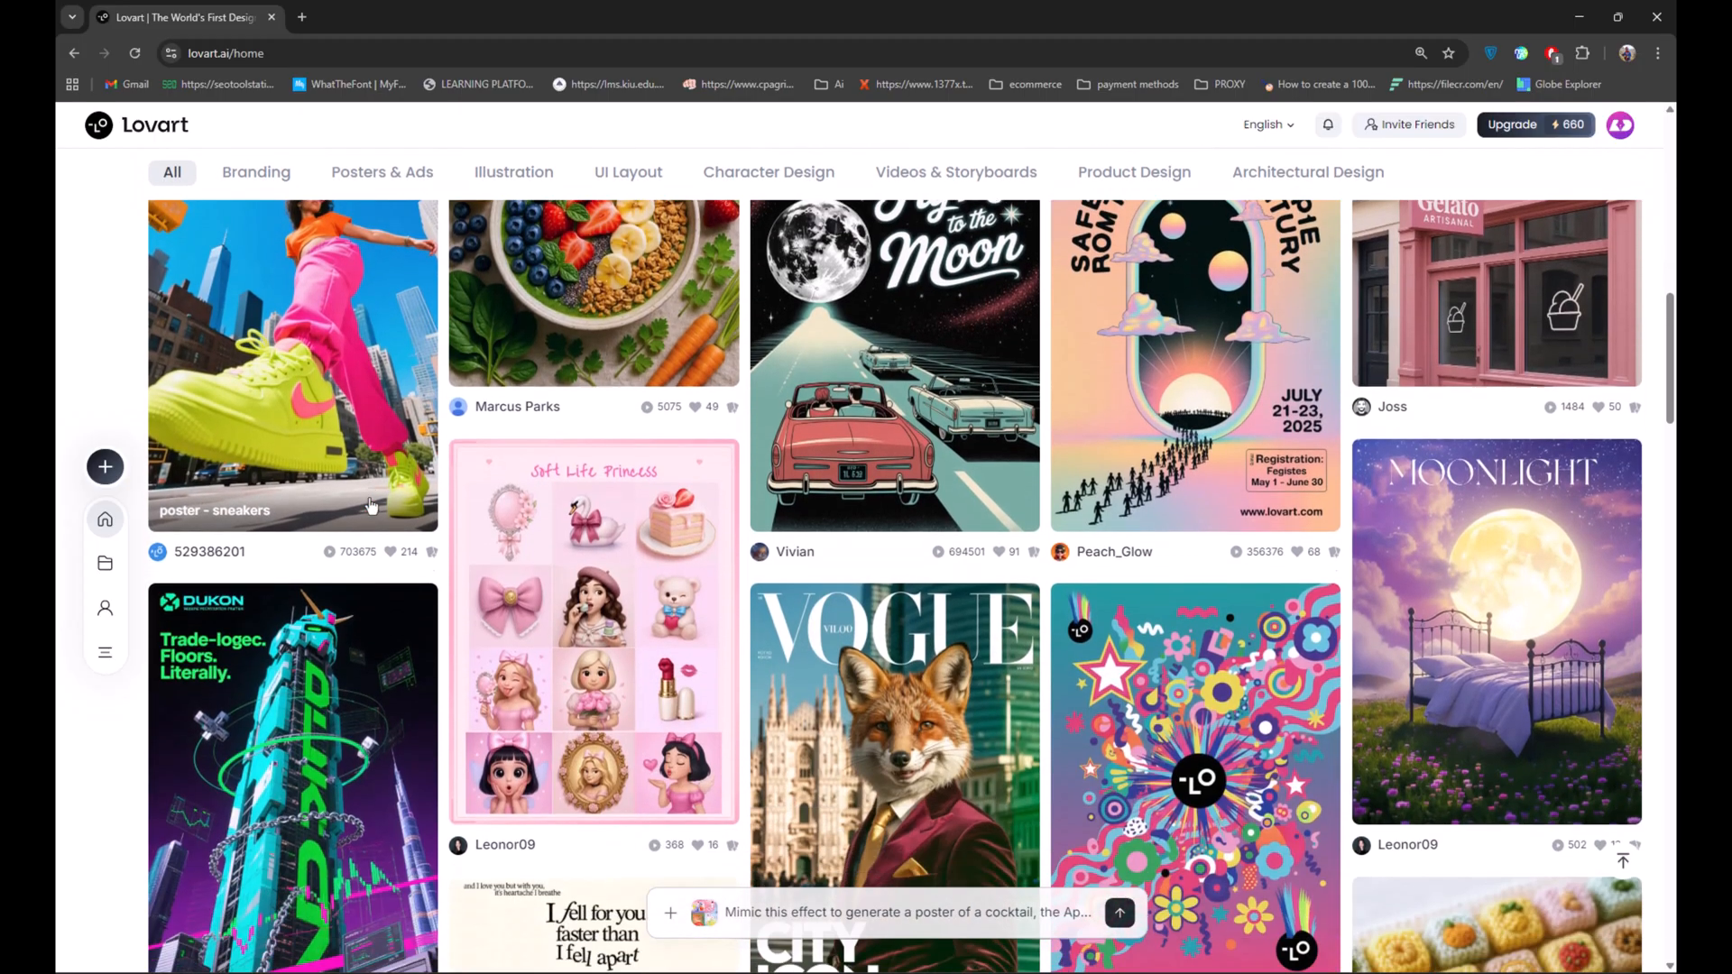
{"action": "scroll", "scroll_direction": "down", "scroll_amount": 3}
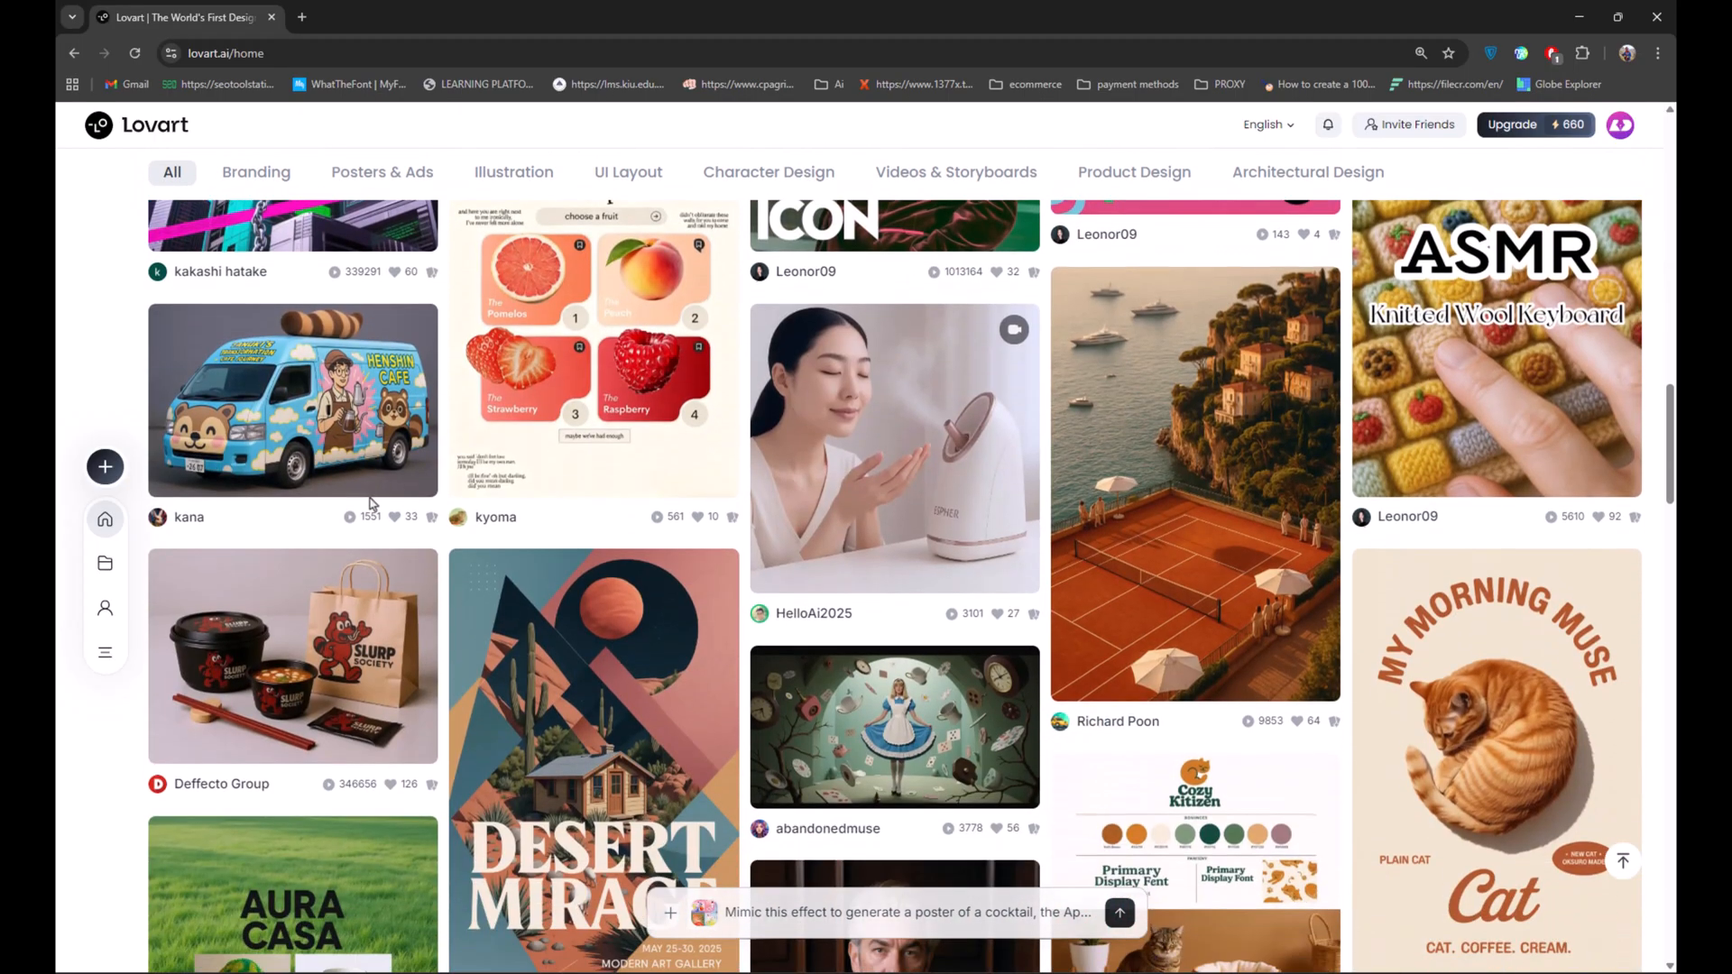
{"action": "left_click", "coordinate": [254, 171]}
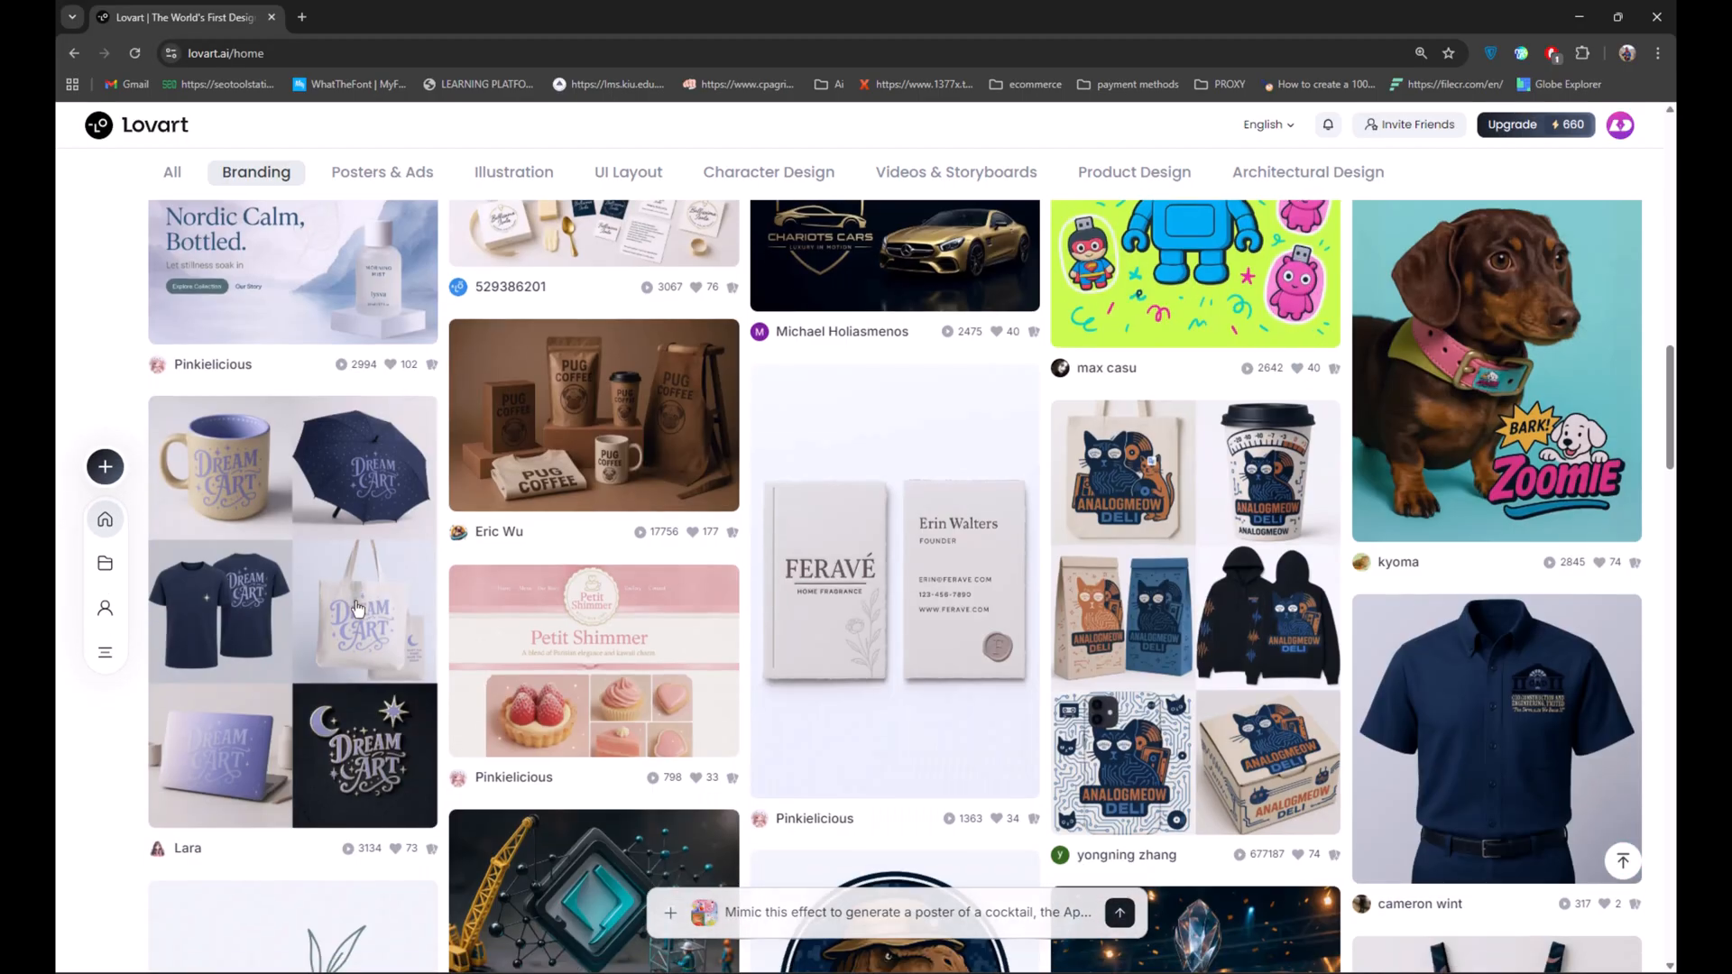
{"action": "scroll", "scroll_direction": "down", "scroll_amount": 3}
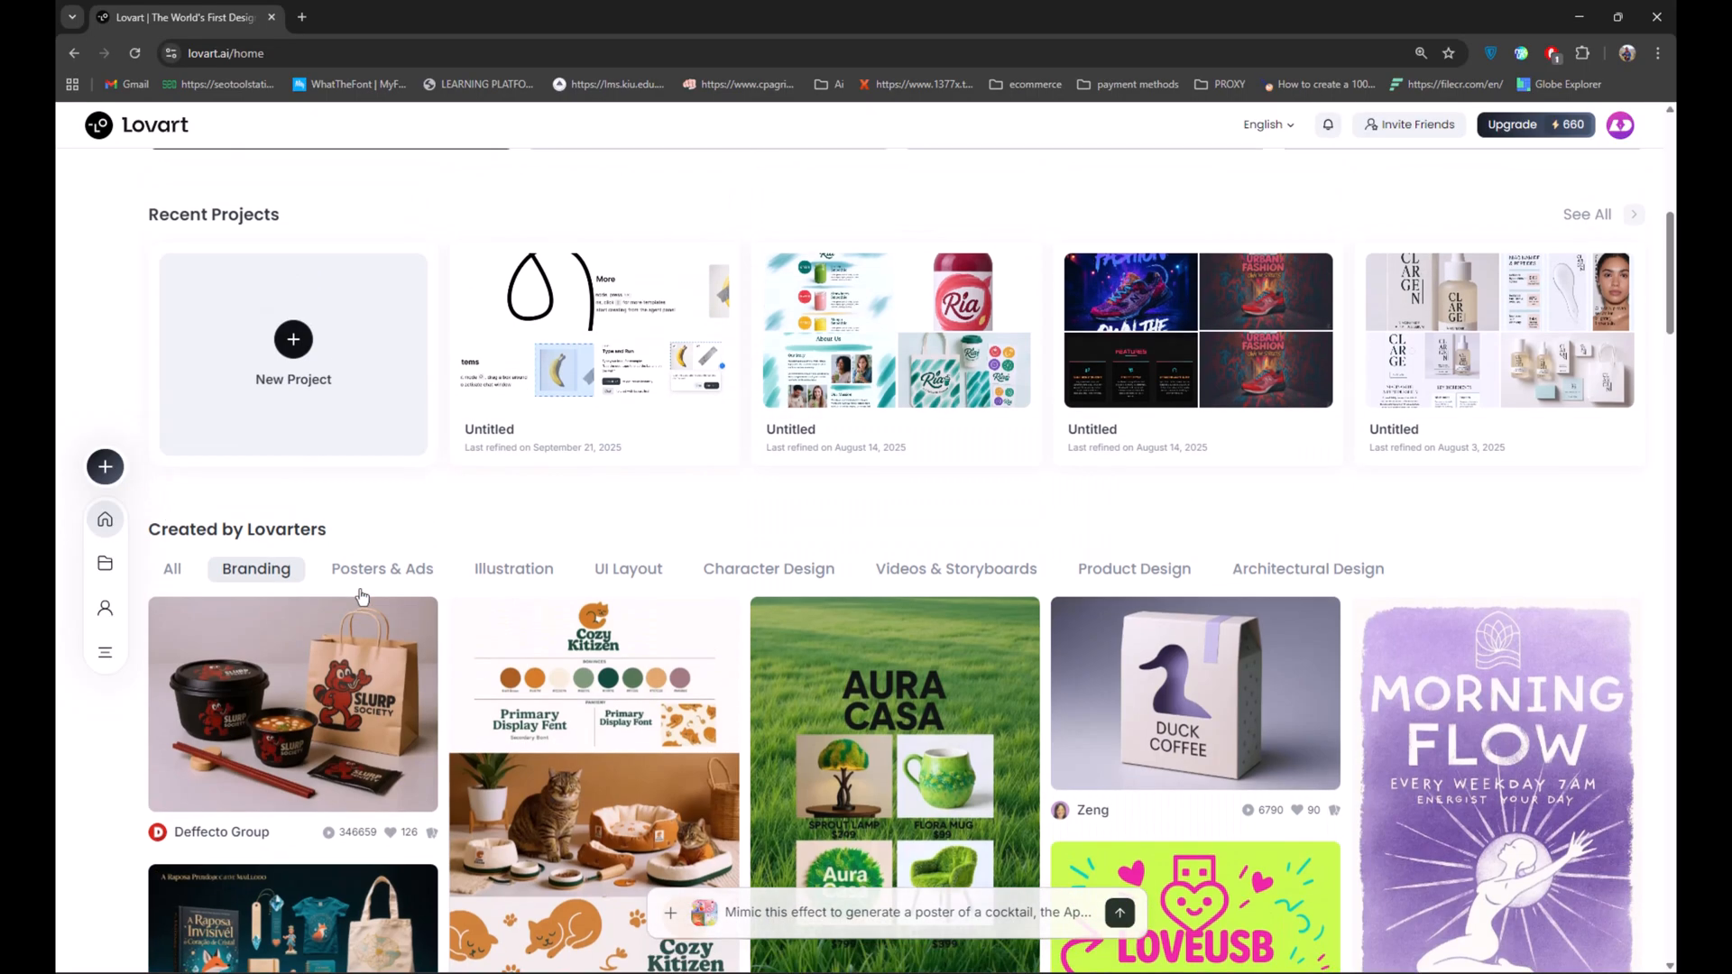
{"action": "scroll", "scroll_direction": "down", "scroll_amount": 3}
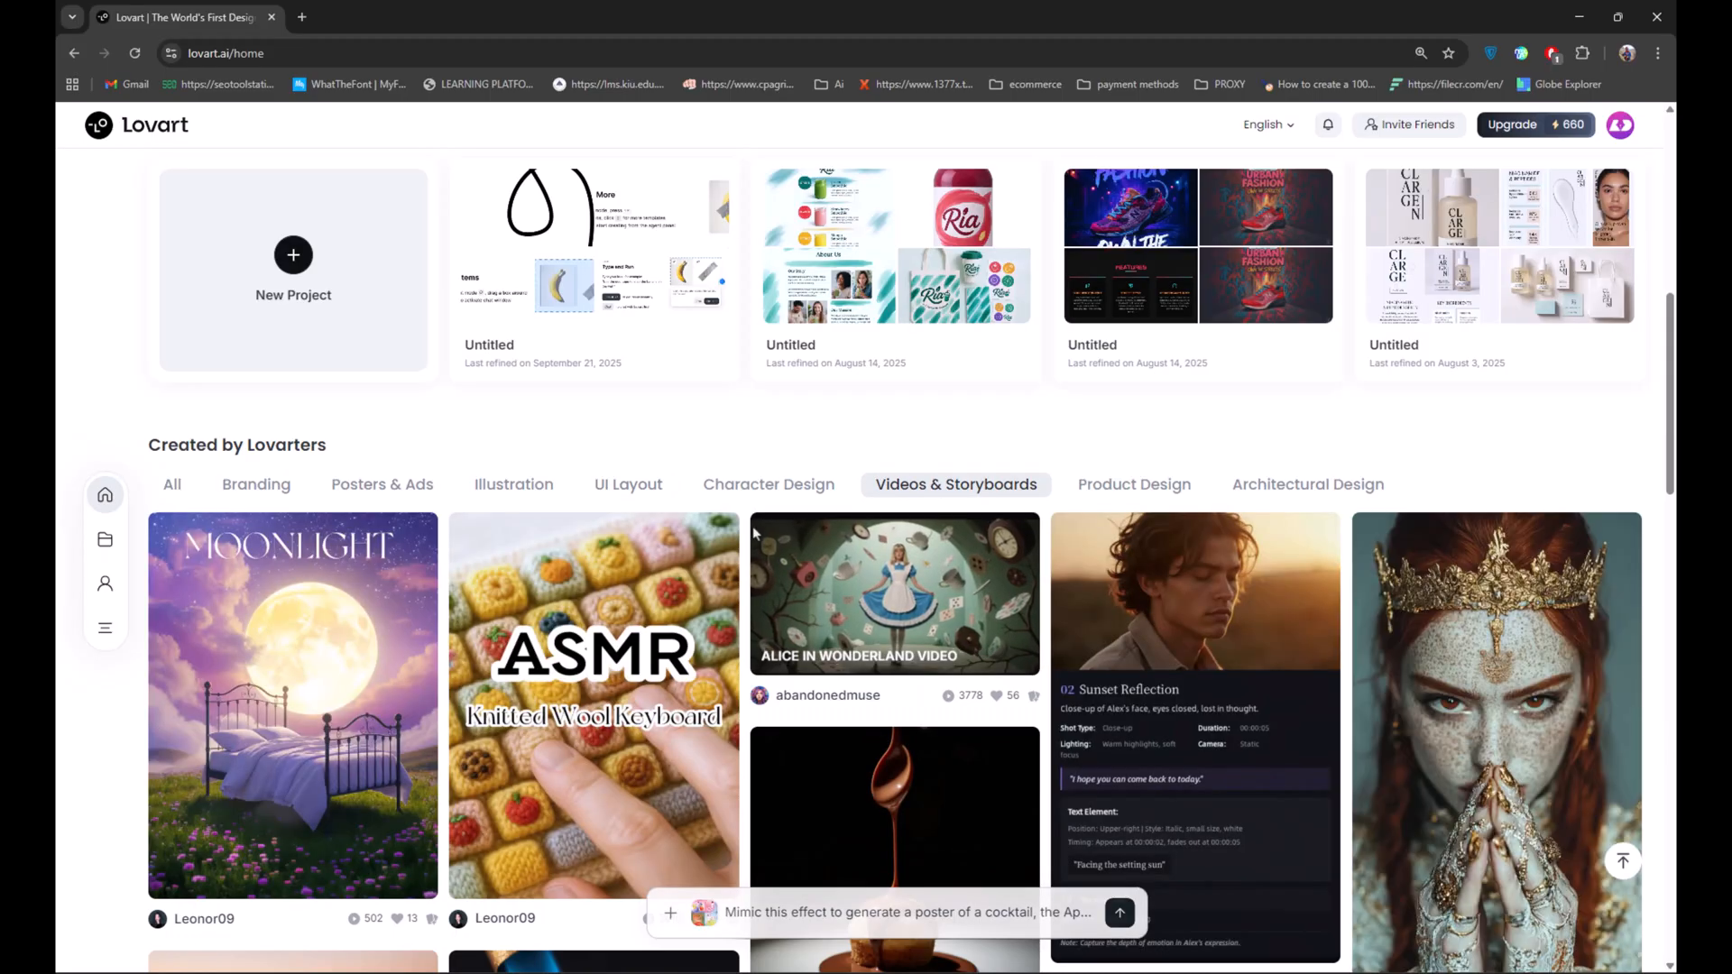
{"action": "scroll", "scroll_direction": "down", "scroll_amount": 3}
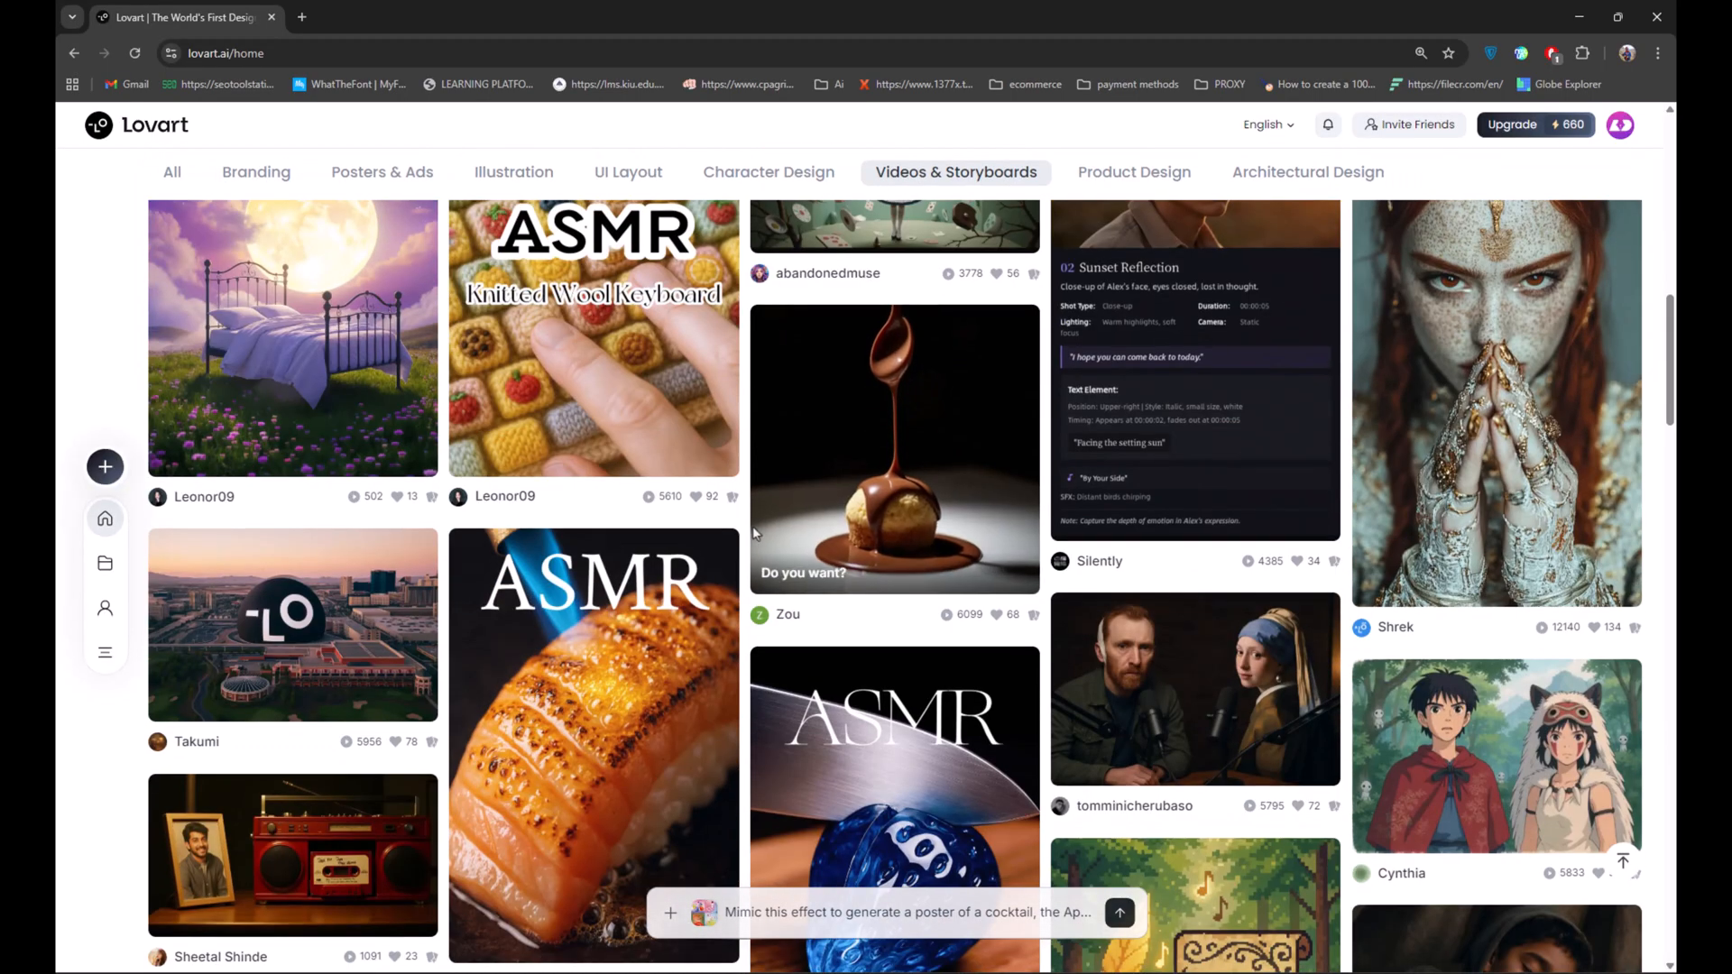
{"action": "scroll", "scroll_direction": "down", "scroll_amount": 3}
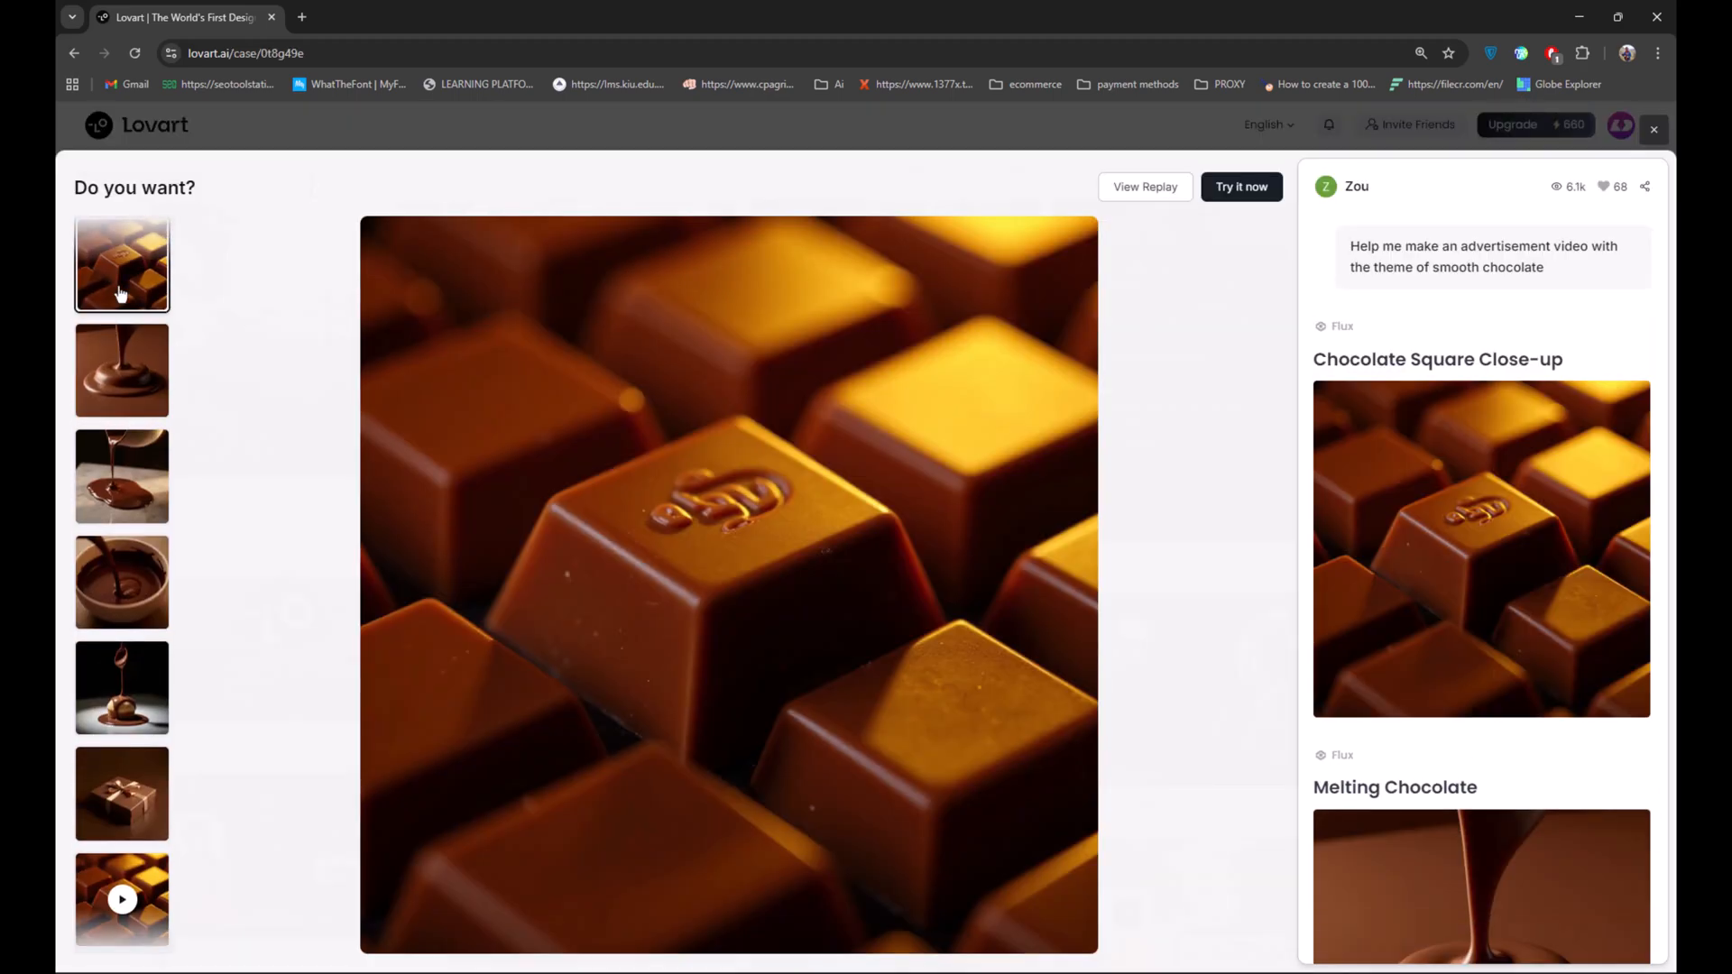
Step: Play the chocolate square close-up and the chocolate drizzling dessert clips in the case viewer
{"action": "left_click", "coordinate": [121, 582]}
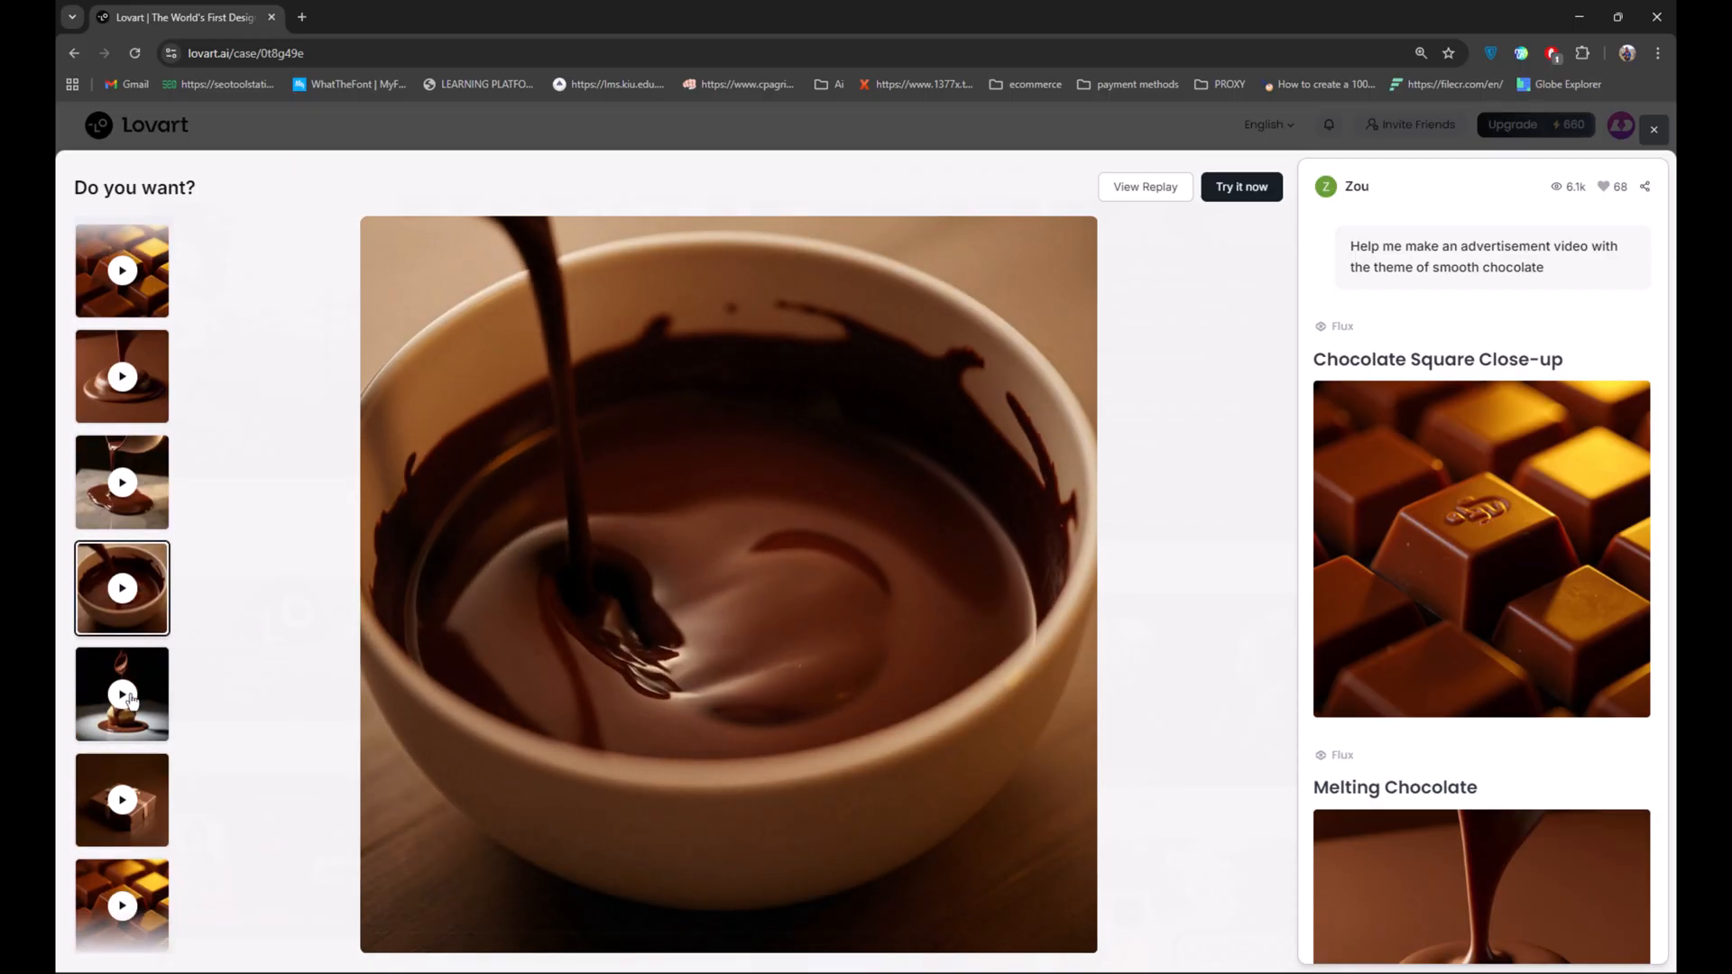
{"action": "left_click", "coordinate": [121, 692]}
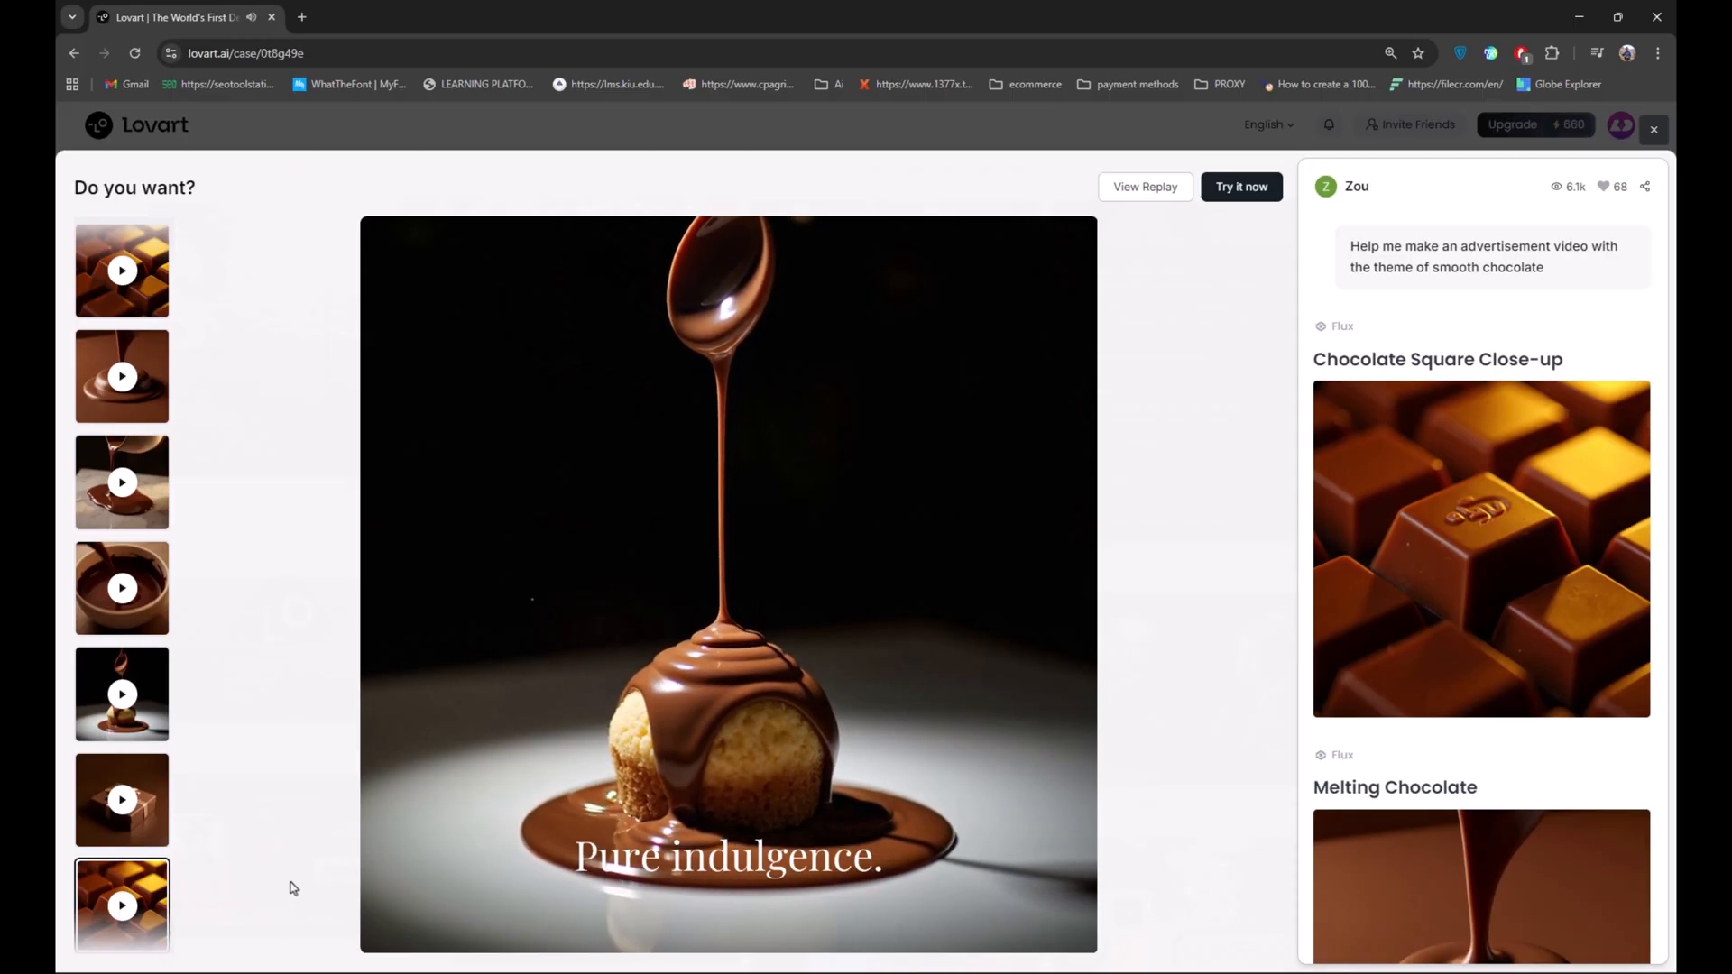
{"action": "left_click", "coordinate": [727, 582]}
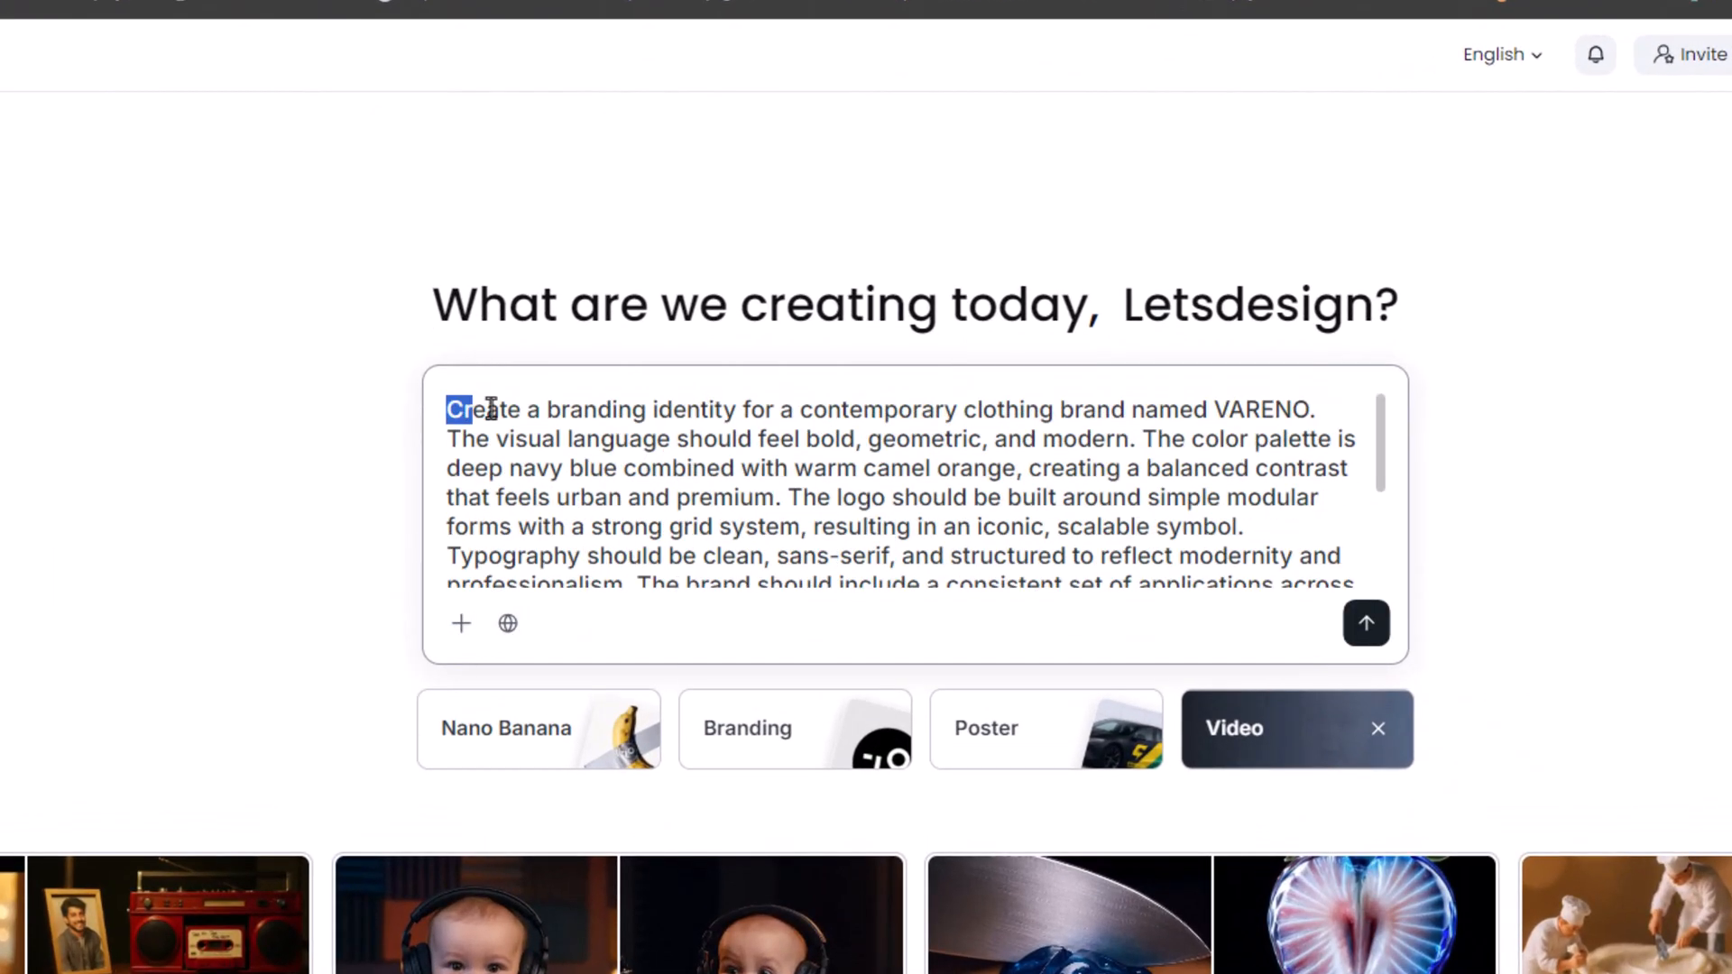
Step: Review the VARENO brief's key lines—geometric modern look, urban premium feel, repeating pattern—and send it
{"action": "left_click_drag", "start_coordinate": [461, 409], "coordinate": [895, 410]}
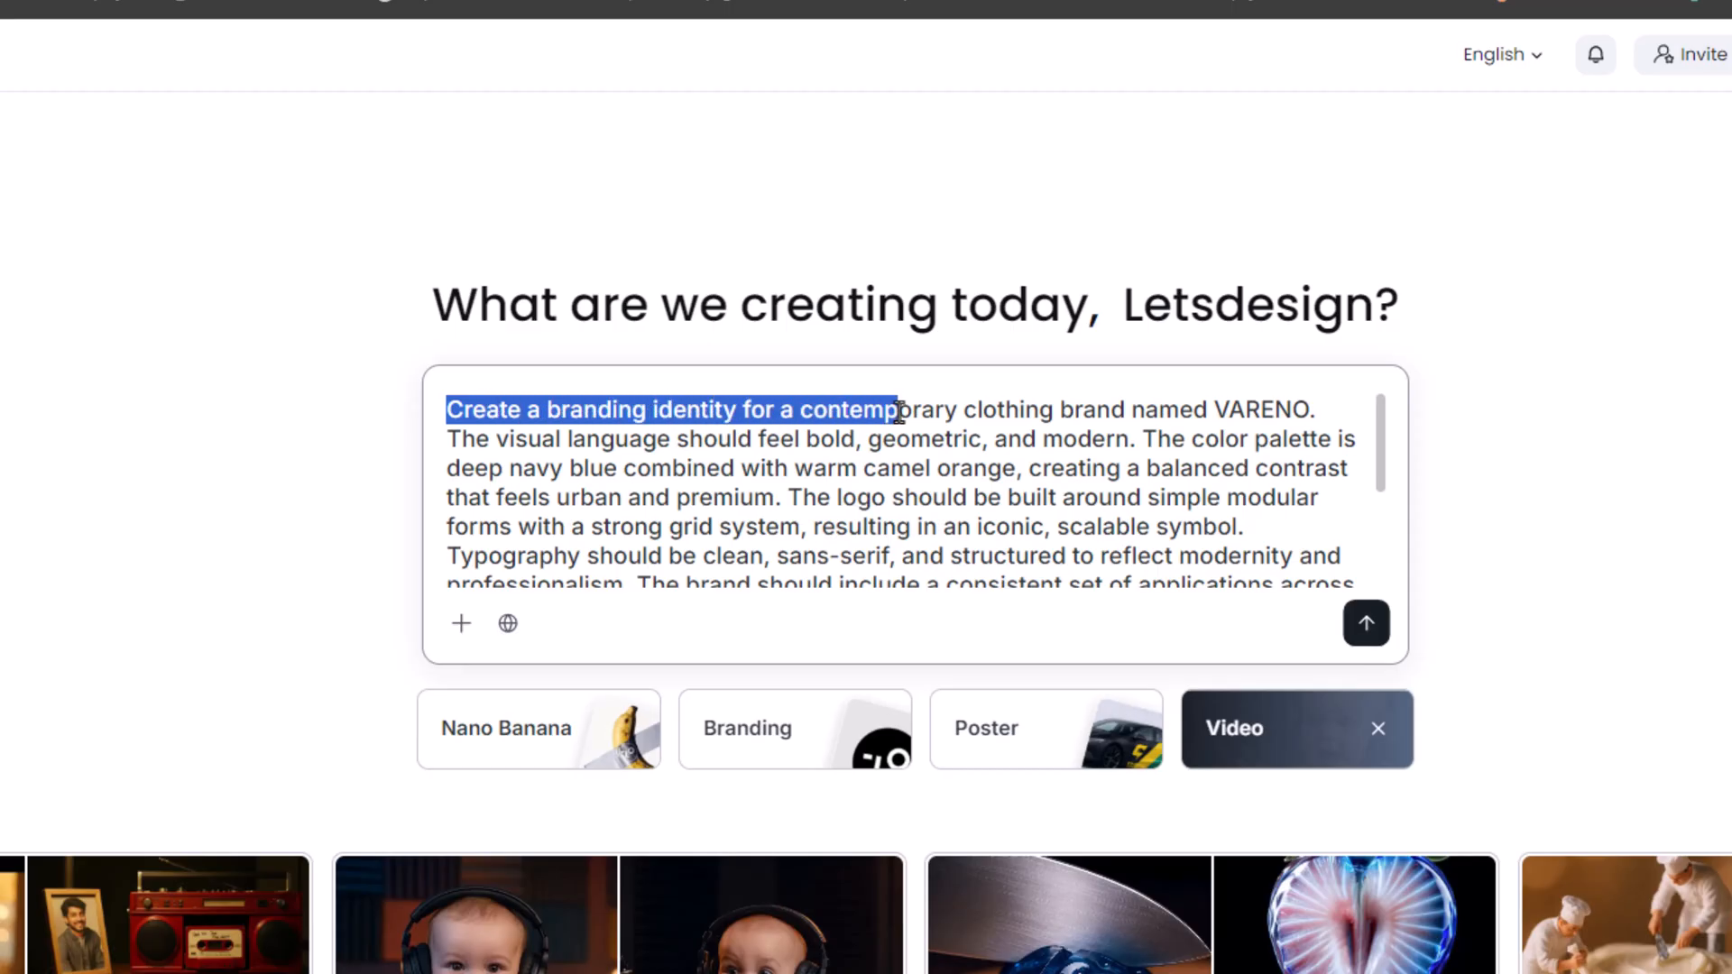
{"action": "left_click_drag", "start_coordinate": [894, 409], "coordinate": [1120, 410]}
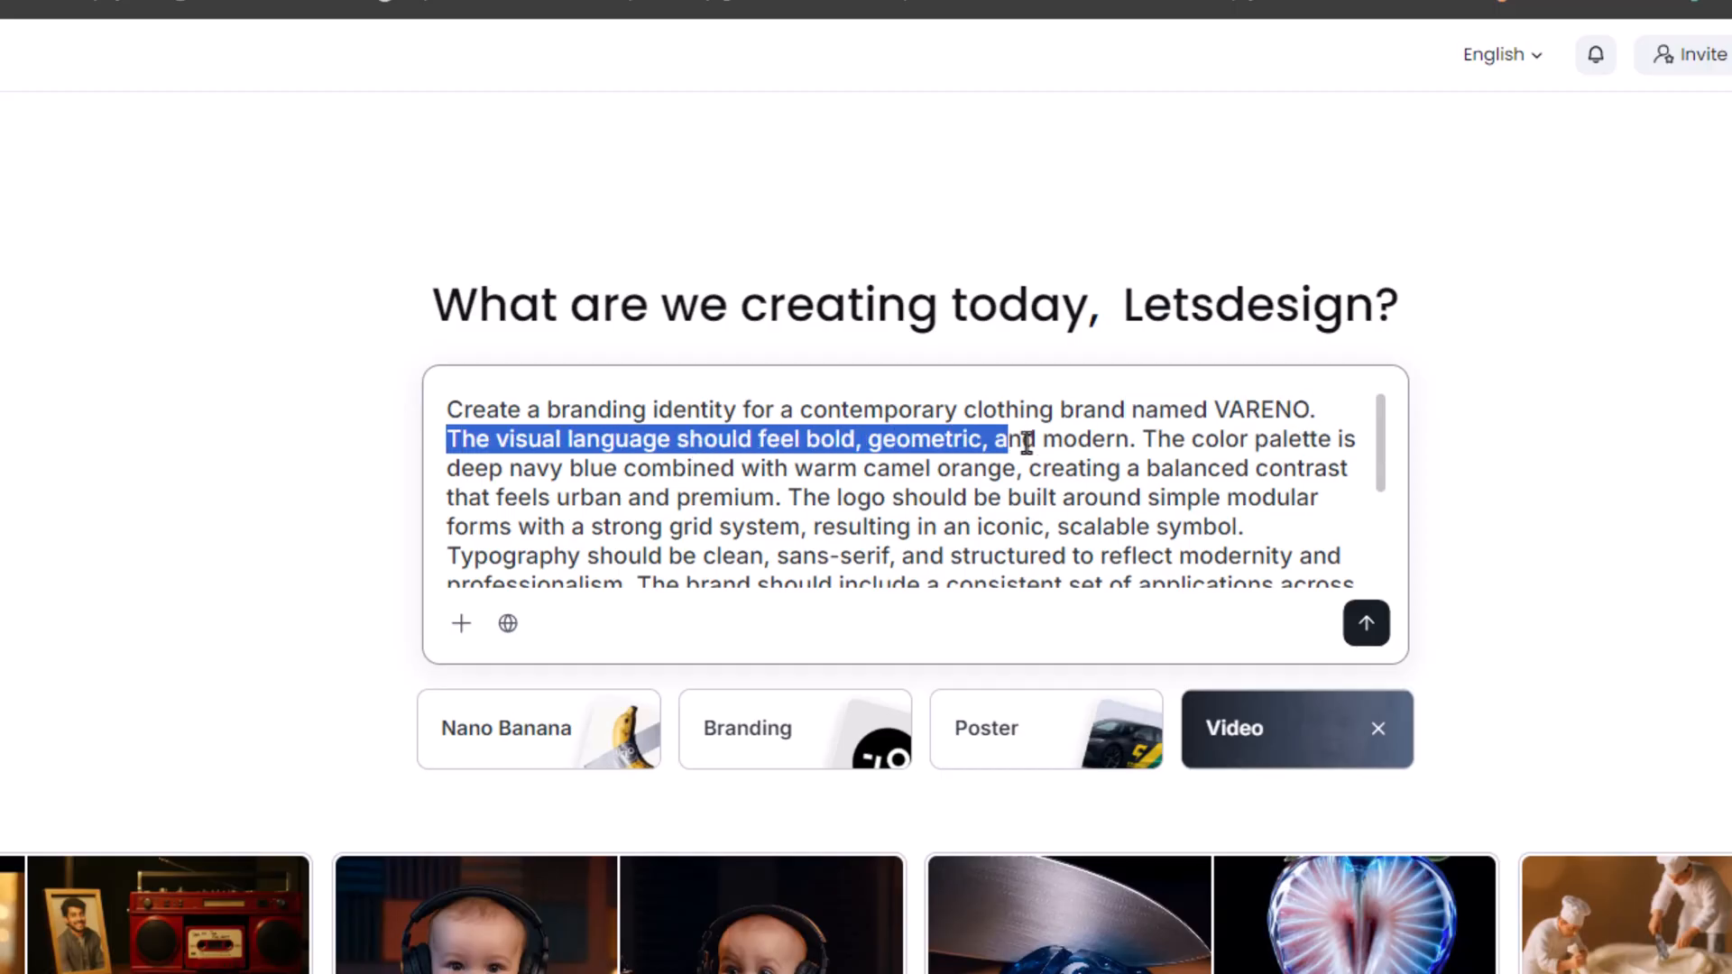
{"action": "left_click_drag", "start_coordinate": [1021, 438], "coordinate": [1348, 468]}
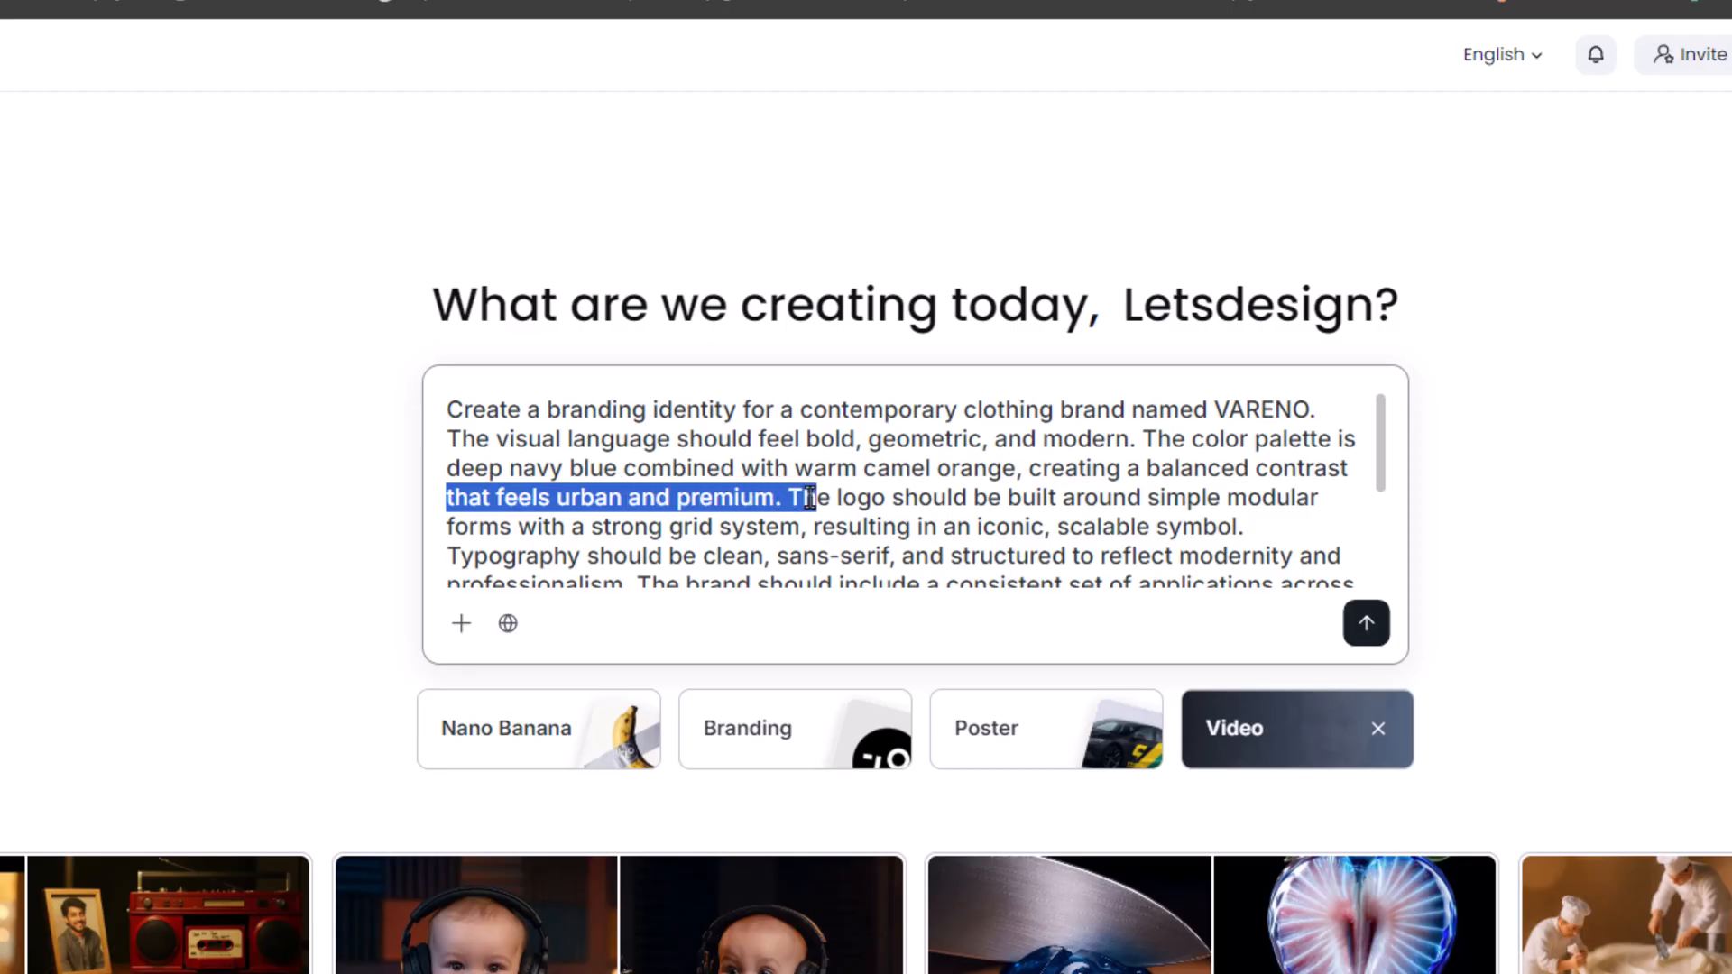
{"action": "left_click_drag", "start_coordinate": [807, 498], "coordinate": [1187, 498]}
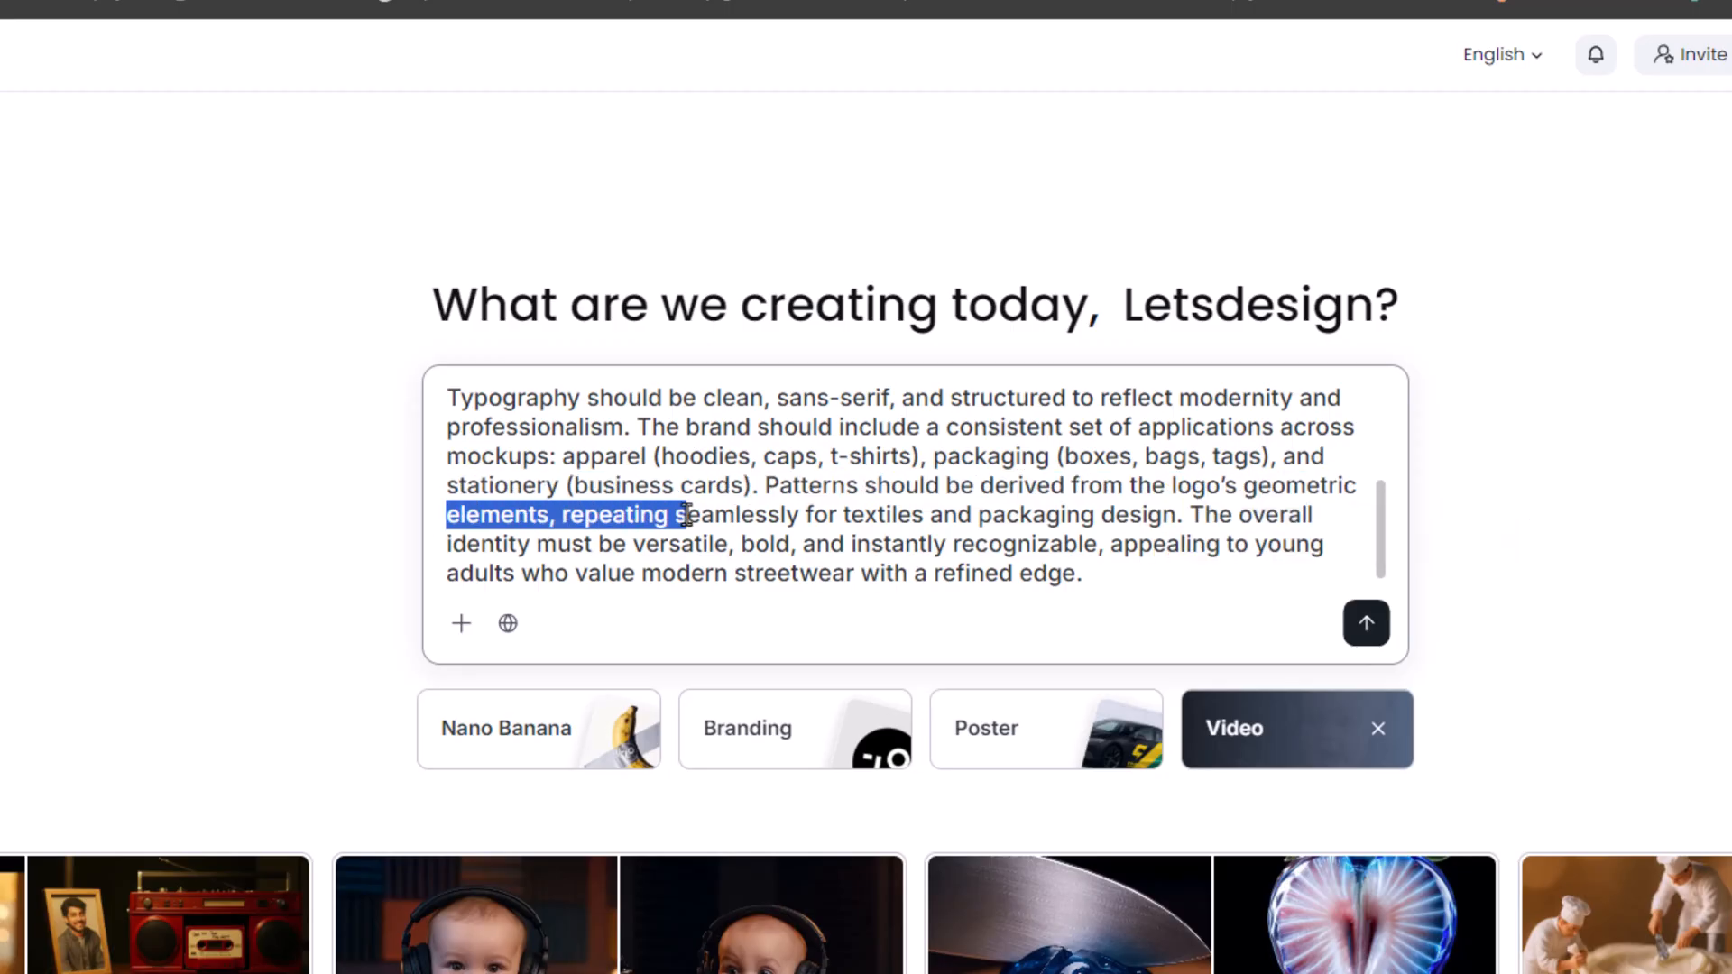
{"action": "left_click_drag", "start_coordinate": [685, 514], "coordinate": [1181, 514]}
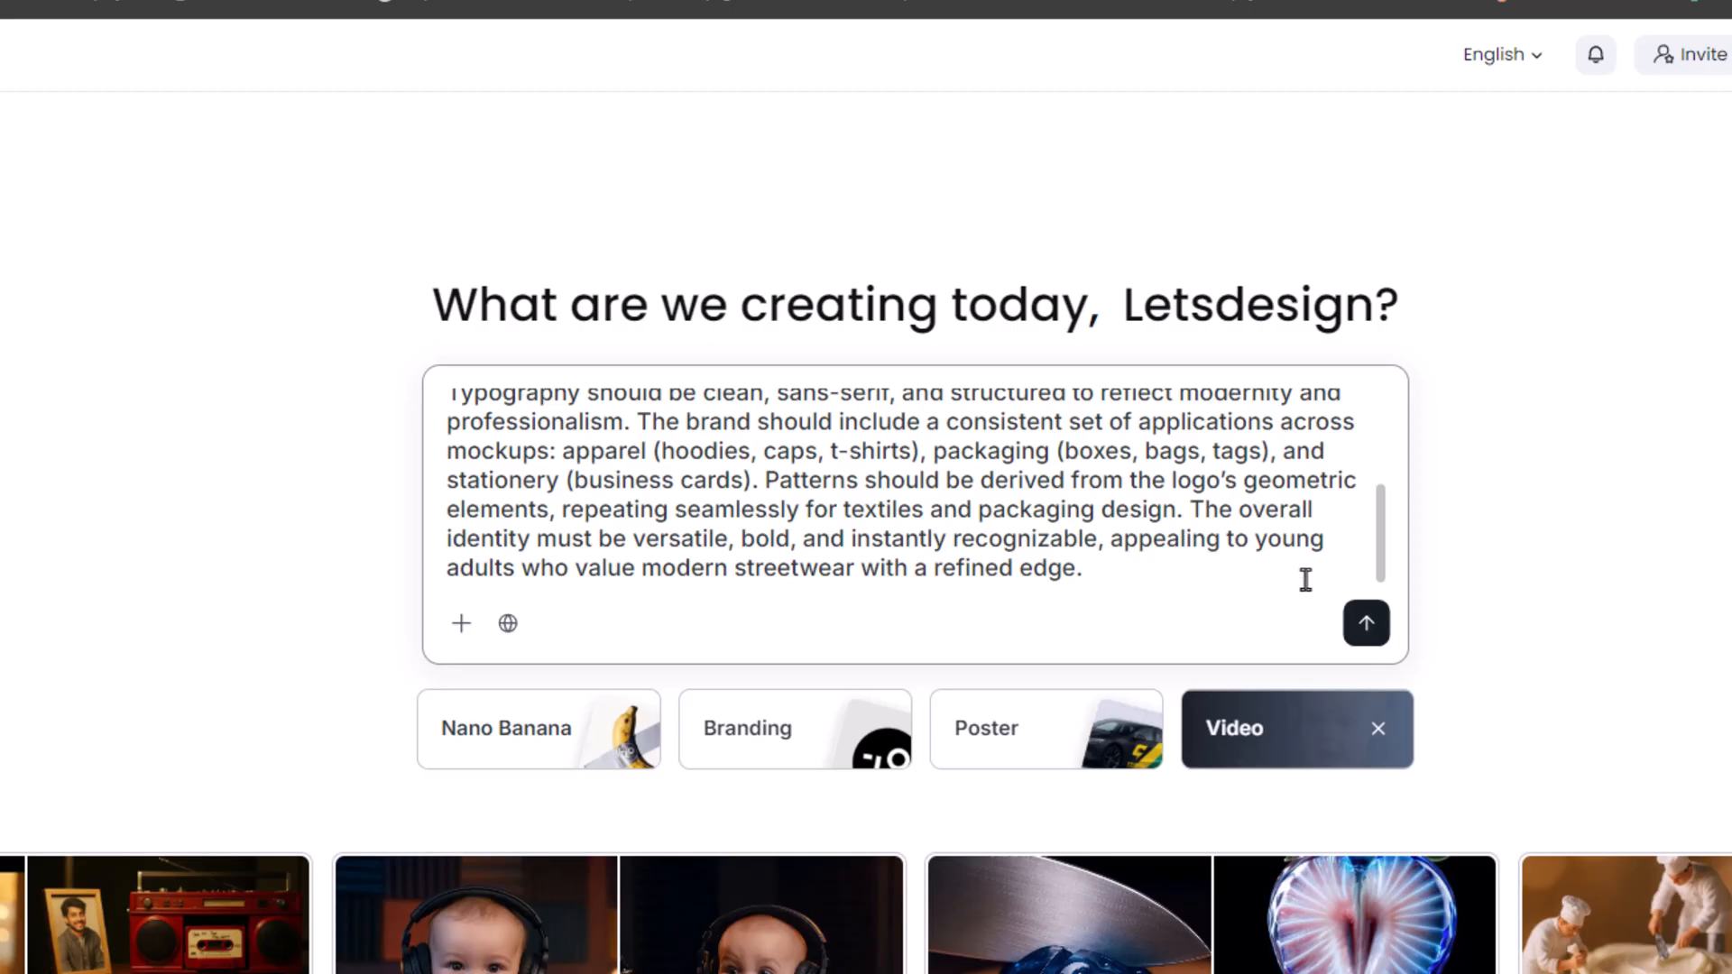
{"action": "left_click", "coordinate": [1366, 622]}
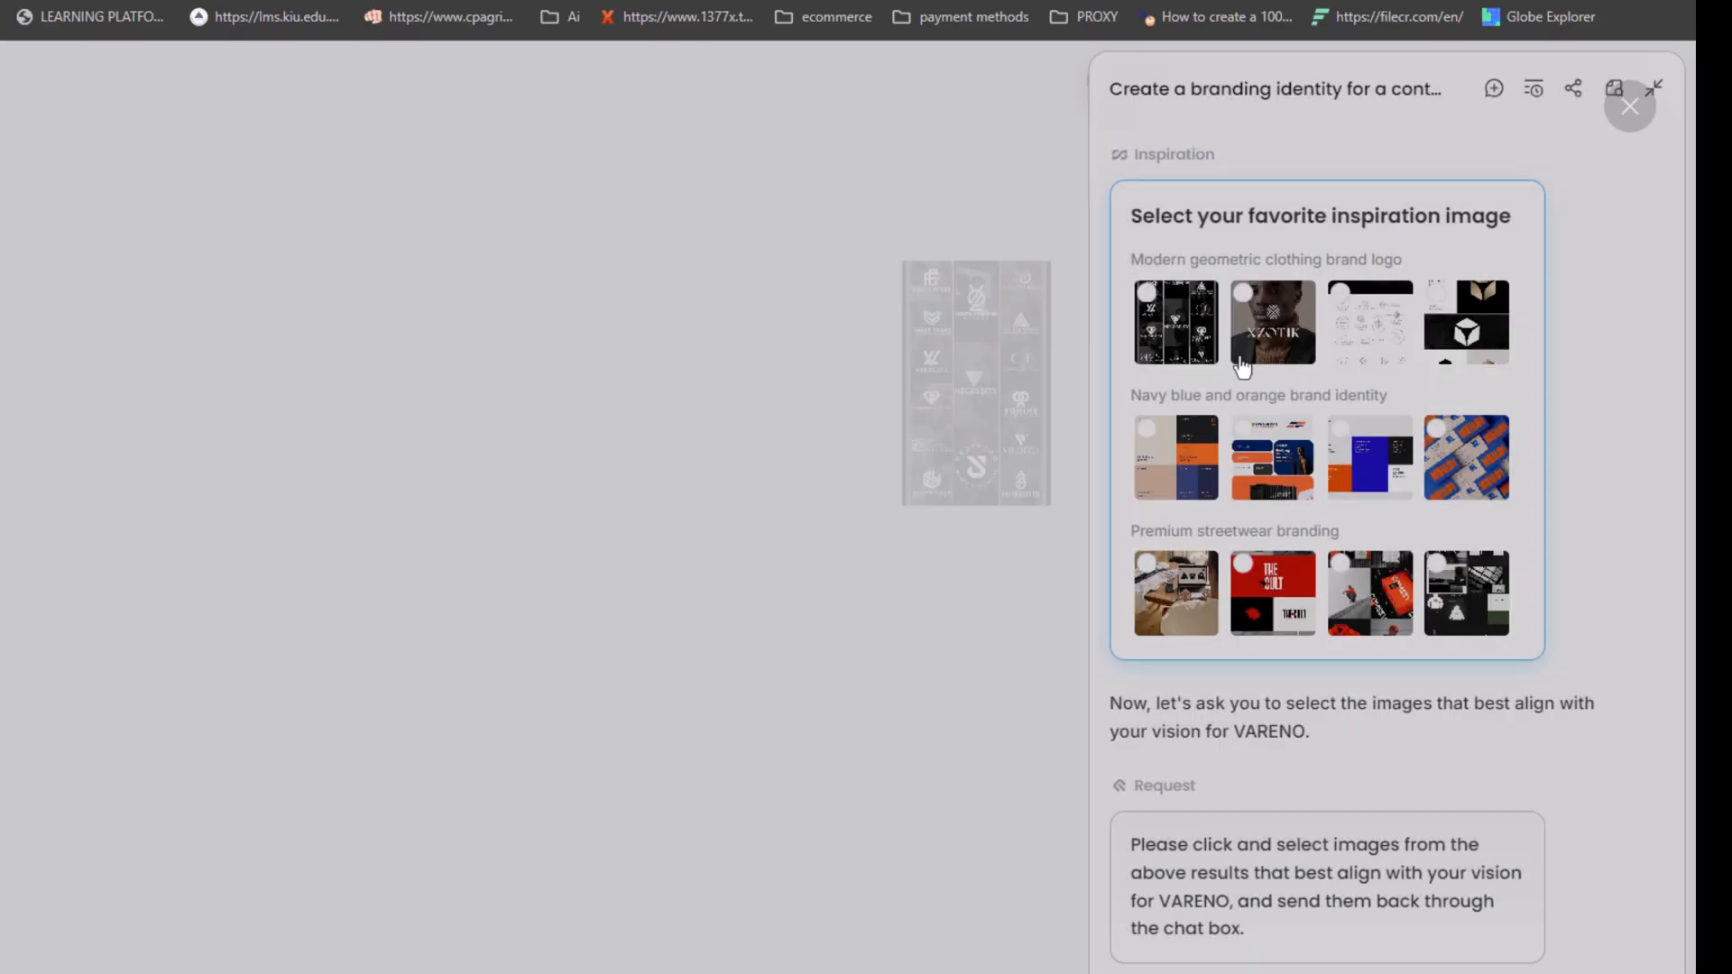
Step: Select the second logo inspiration and the navy-orange identity image and send them to the agent
{"action": "left_click", "coordinate": [1271, 321]}
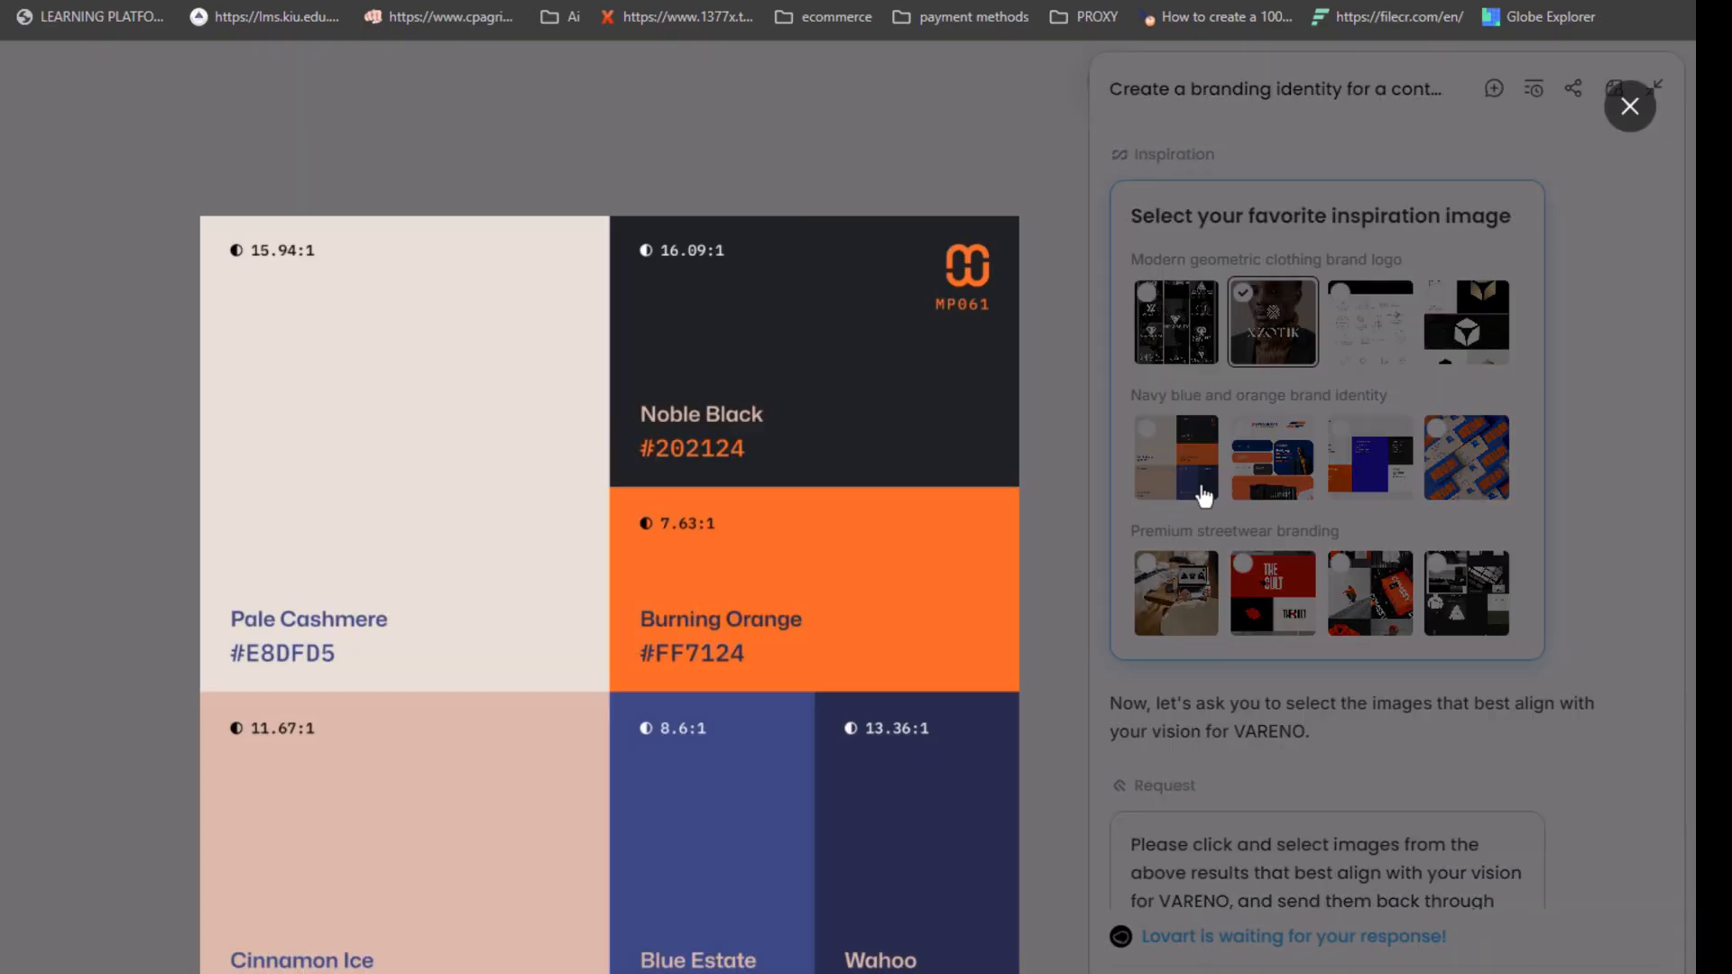
{"action": "left_click", "coordinate": [1175, 456]}
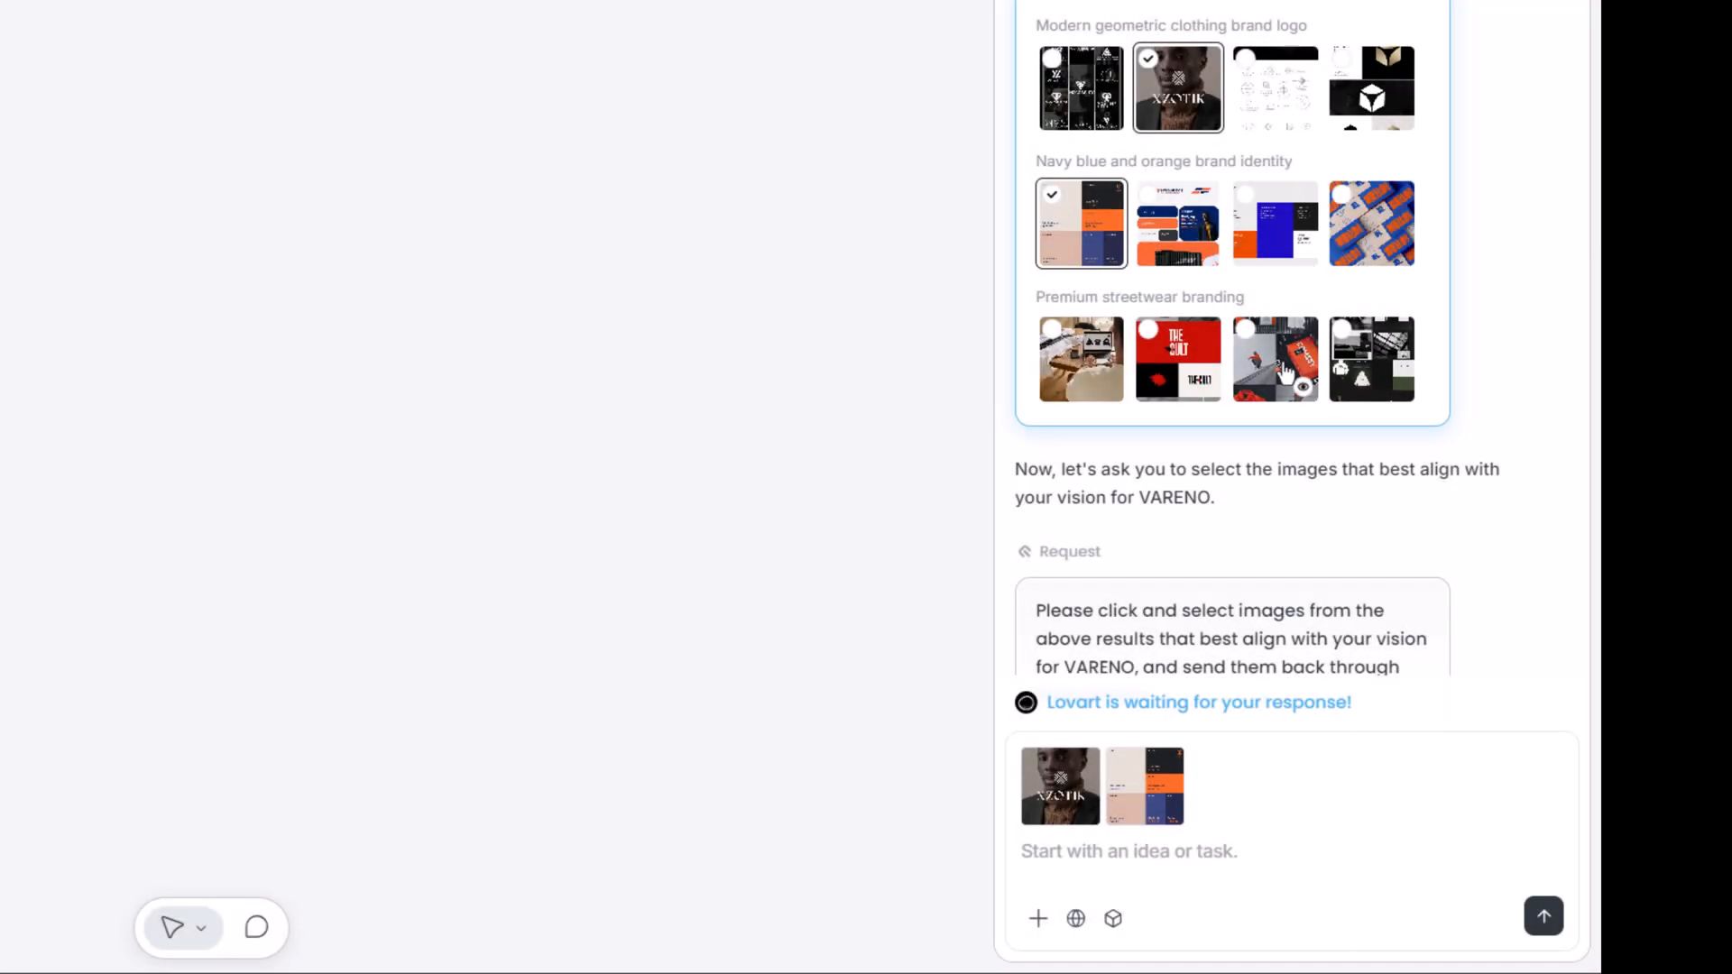
{"action": "left_click", "coordinate": [1275, 359]}
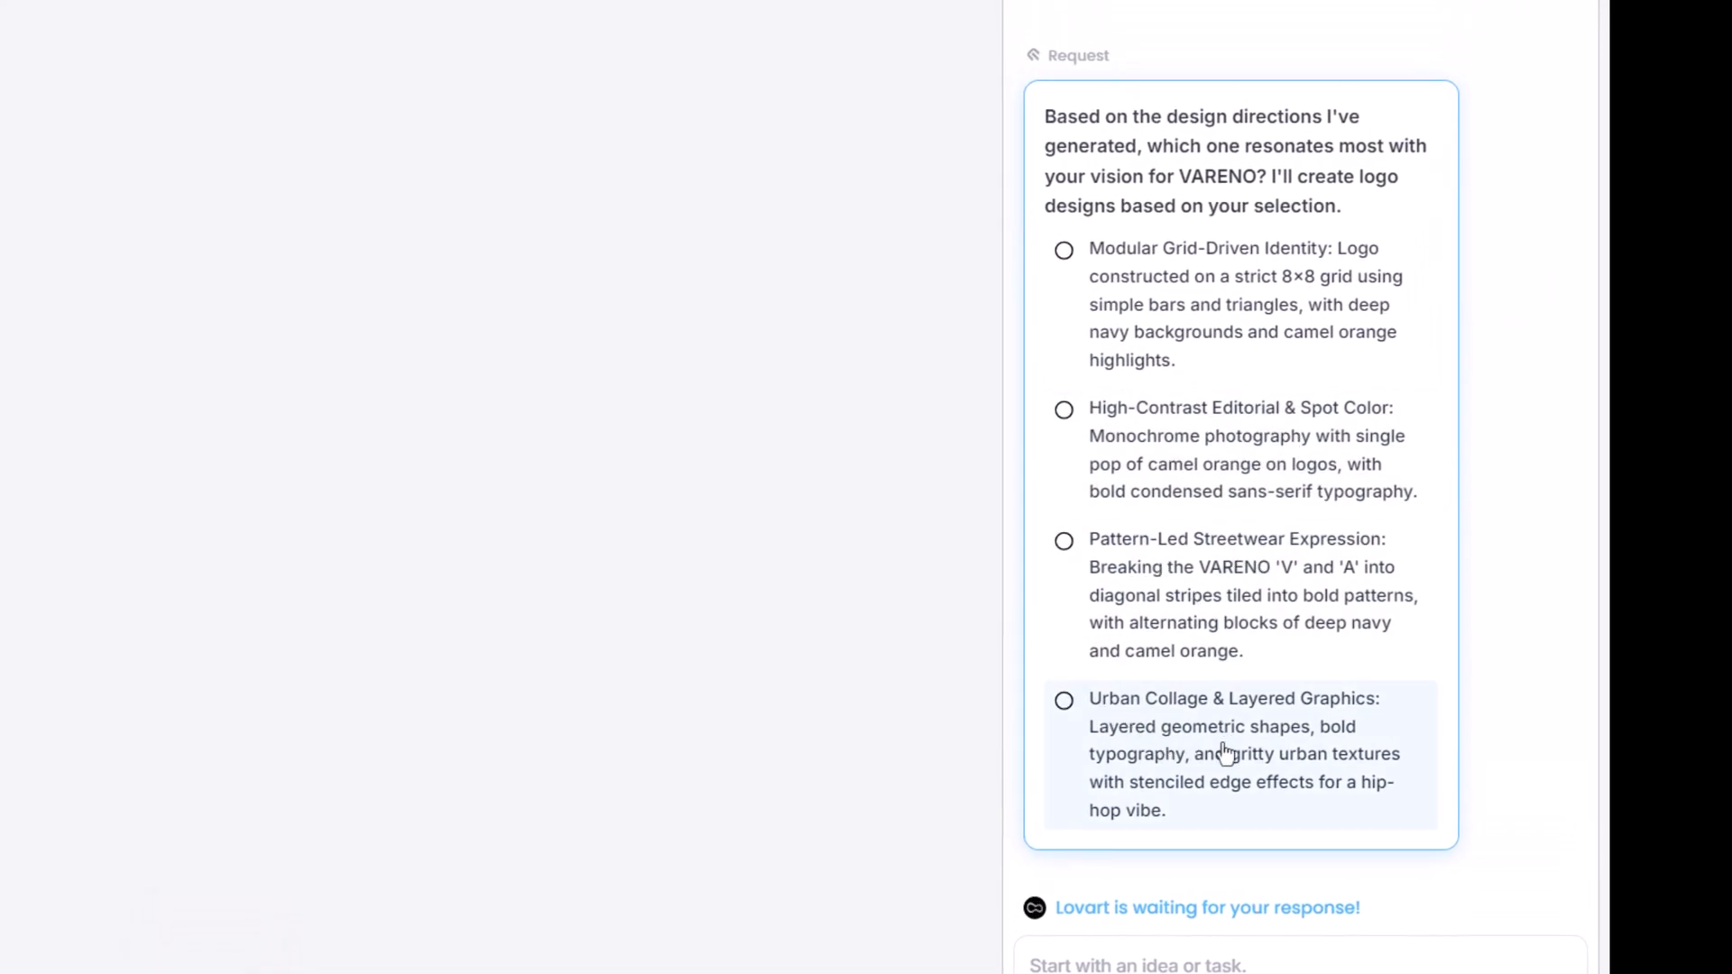
Step: Choose the Modular Grid-Driven Identity direction for the VARENO brand
{"action": "left_click", "coordinate": [1064, 249]}
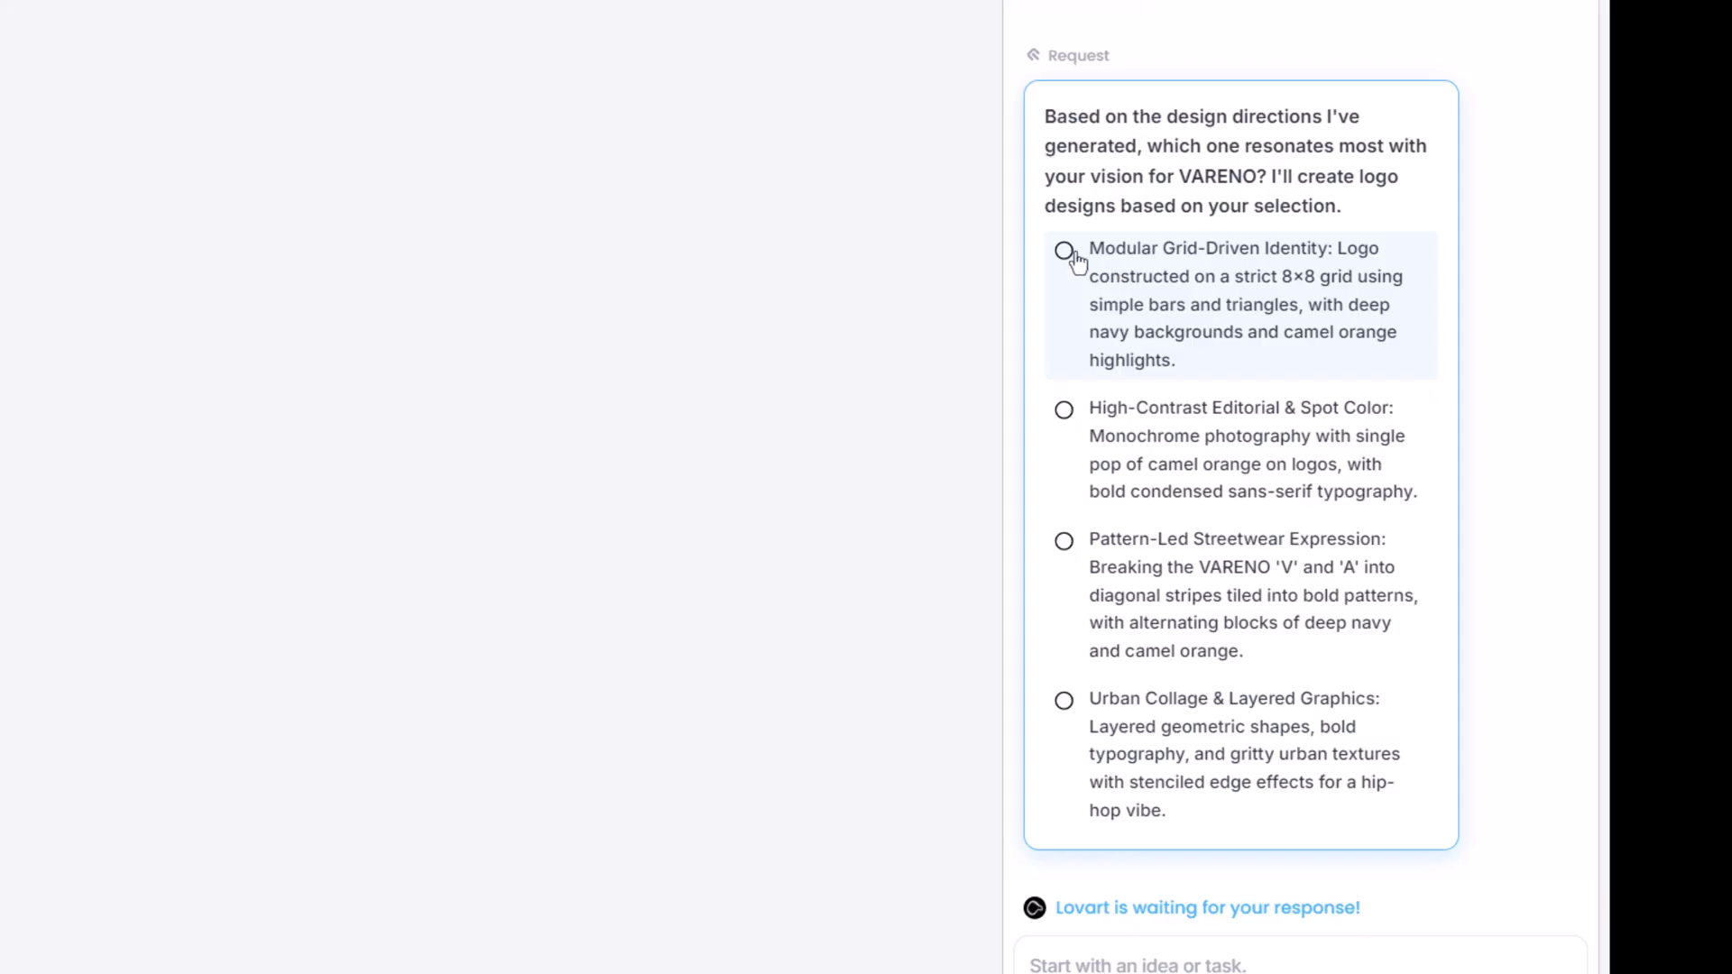
{"action": "left_click", "coordinate": [1062, 251]}
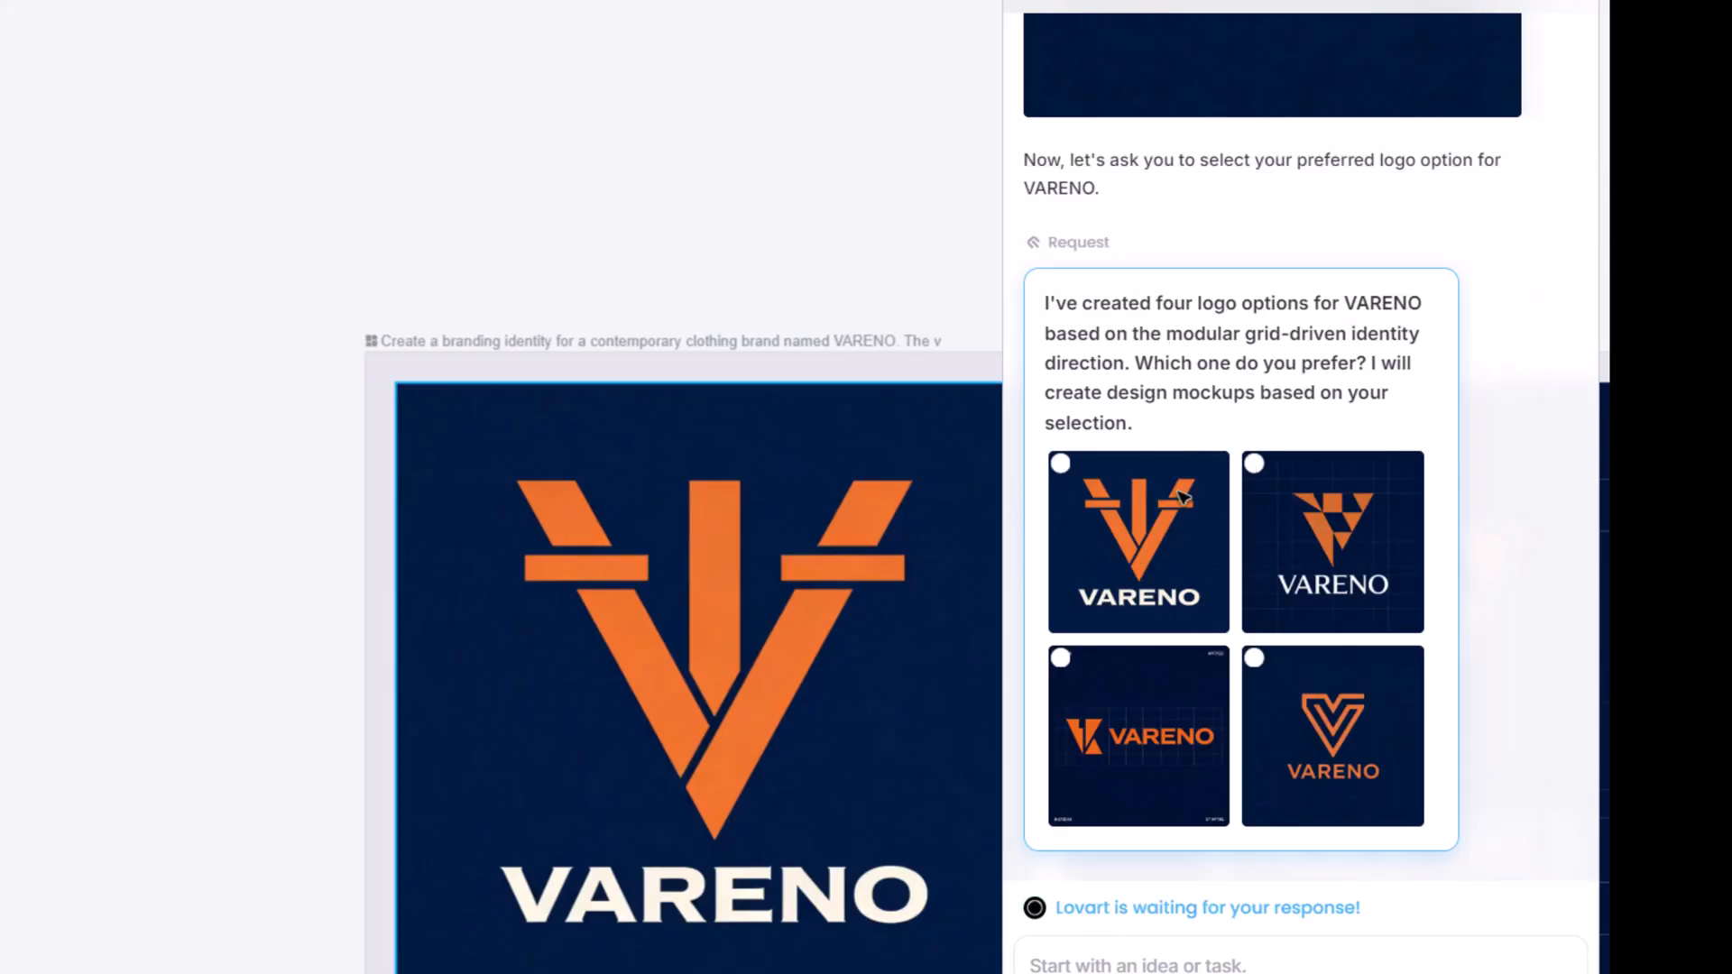
Step: Pick the first VARENO logo option so the core brand elements get generated
{"action": "left_click", "coordinate": [1138, 542]}
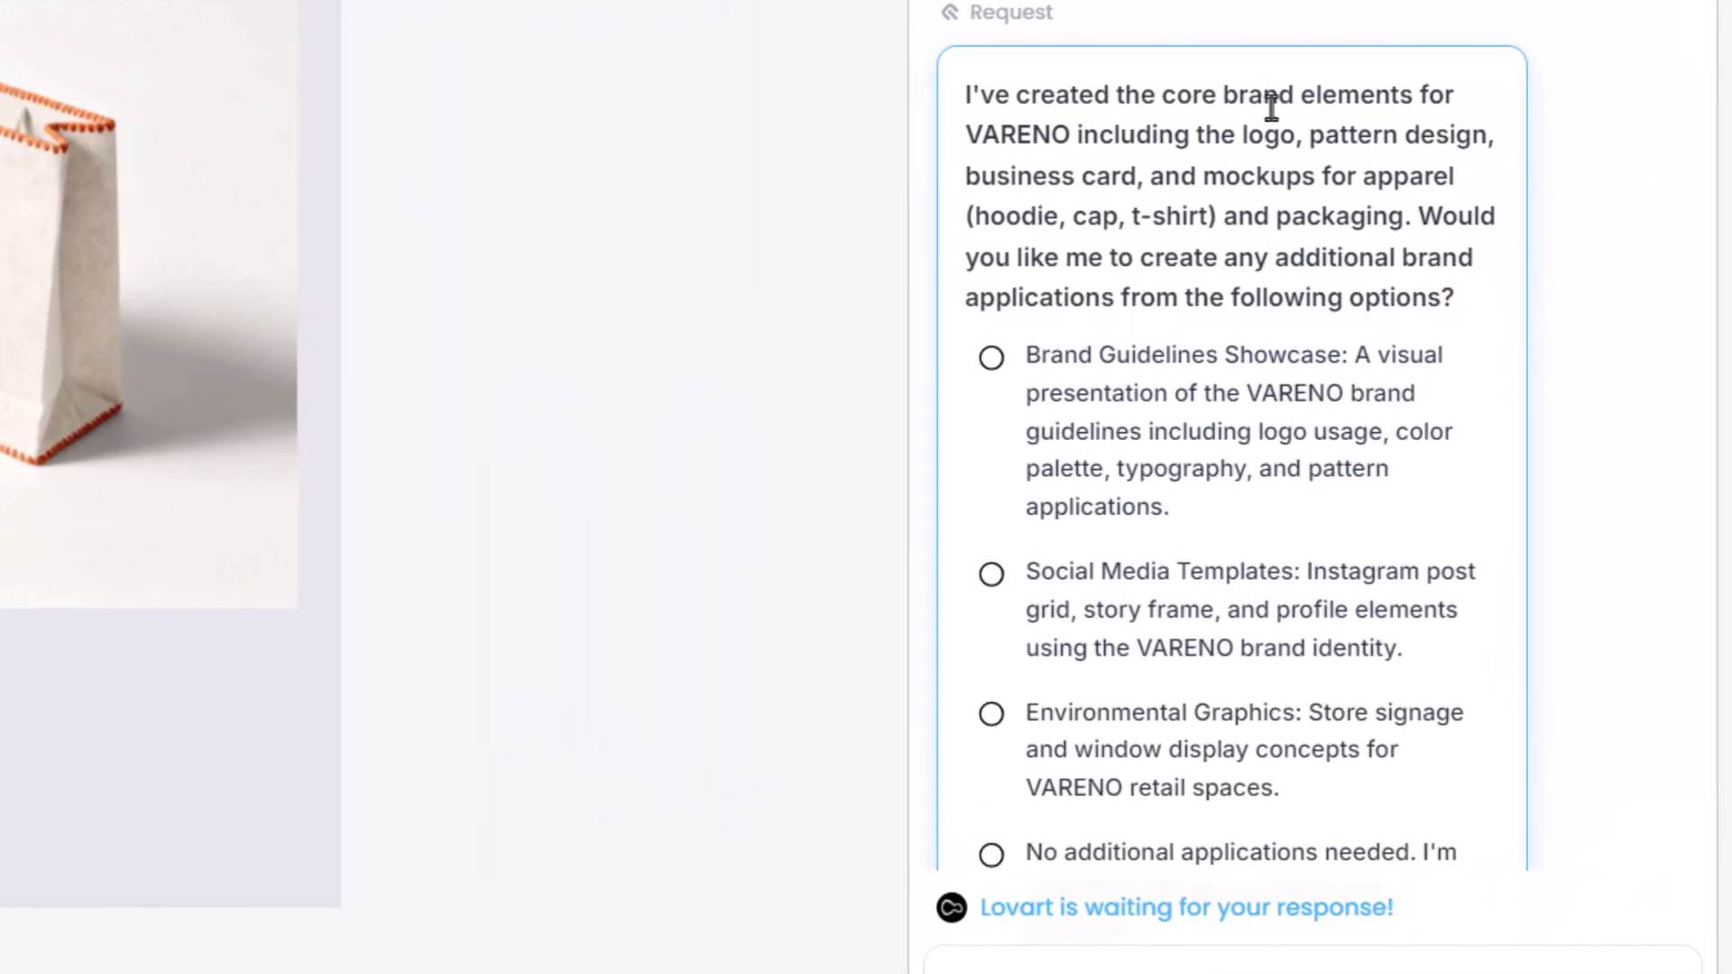
Step: Request the Environmental Graphics applications for store signage and wall display
{"action": "scroll", "scroll_direction": "down", "scroll_amount": 3}
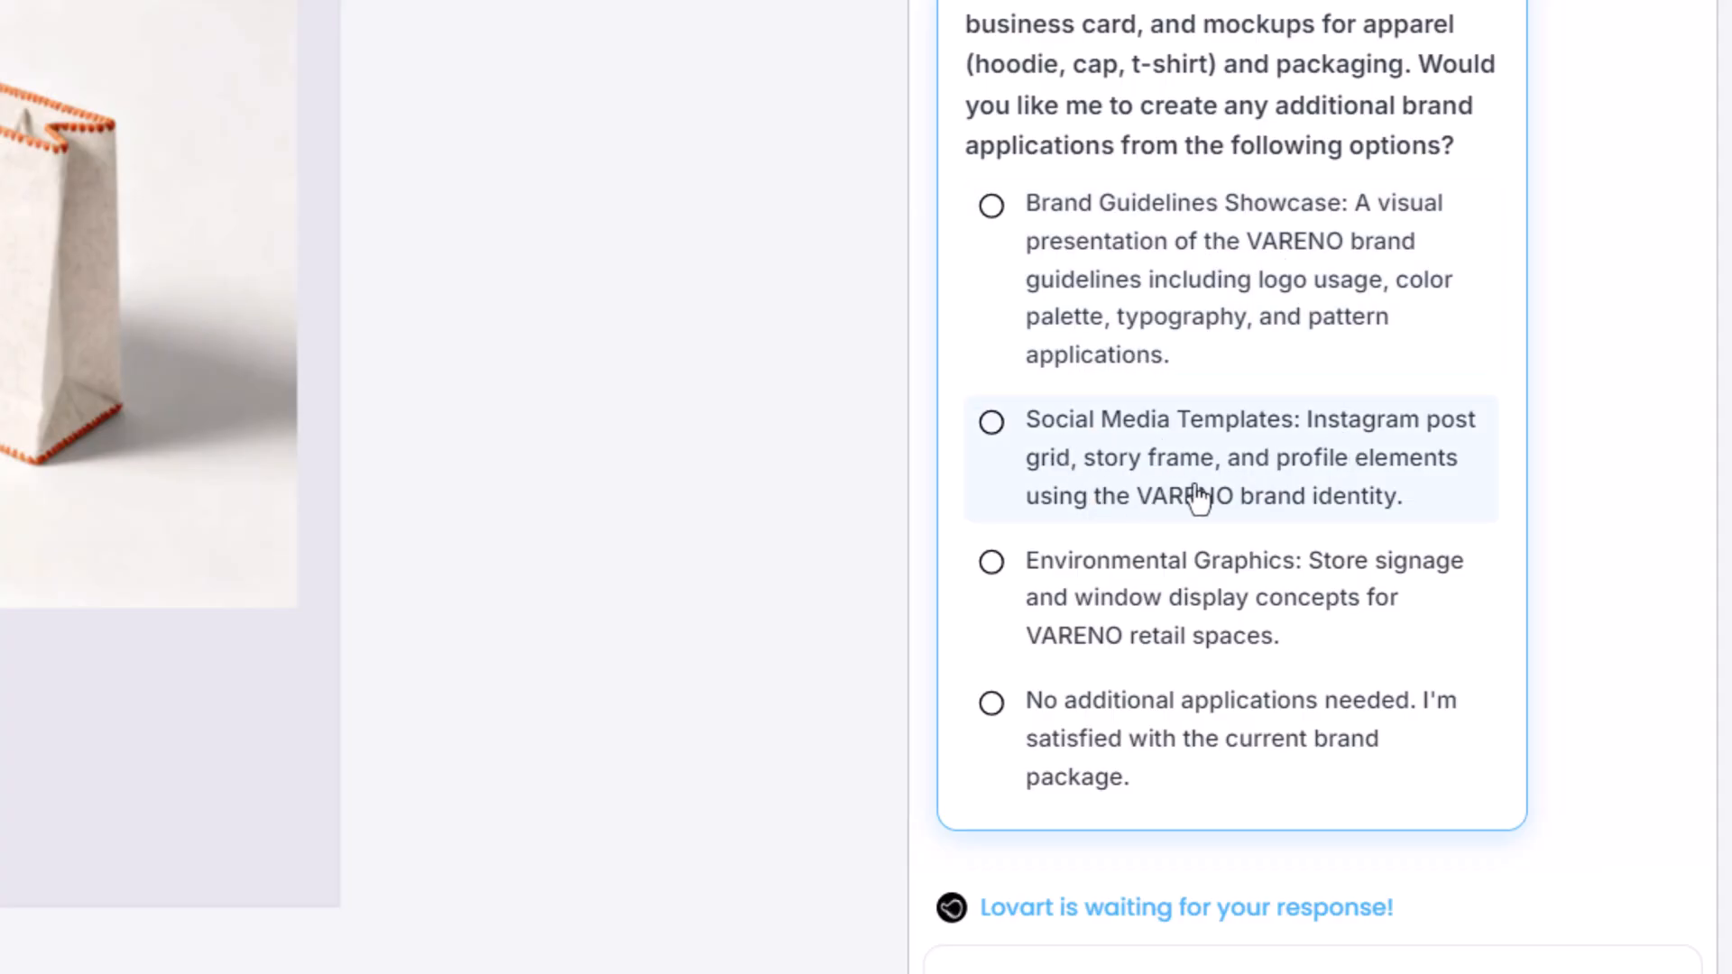
{"action": "mouse_move", "coordinate": [1292, 629]}
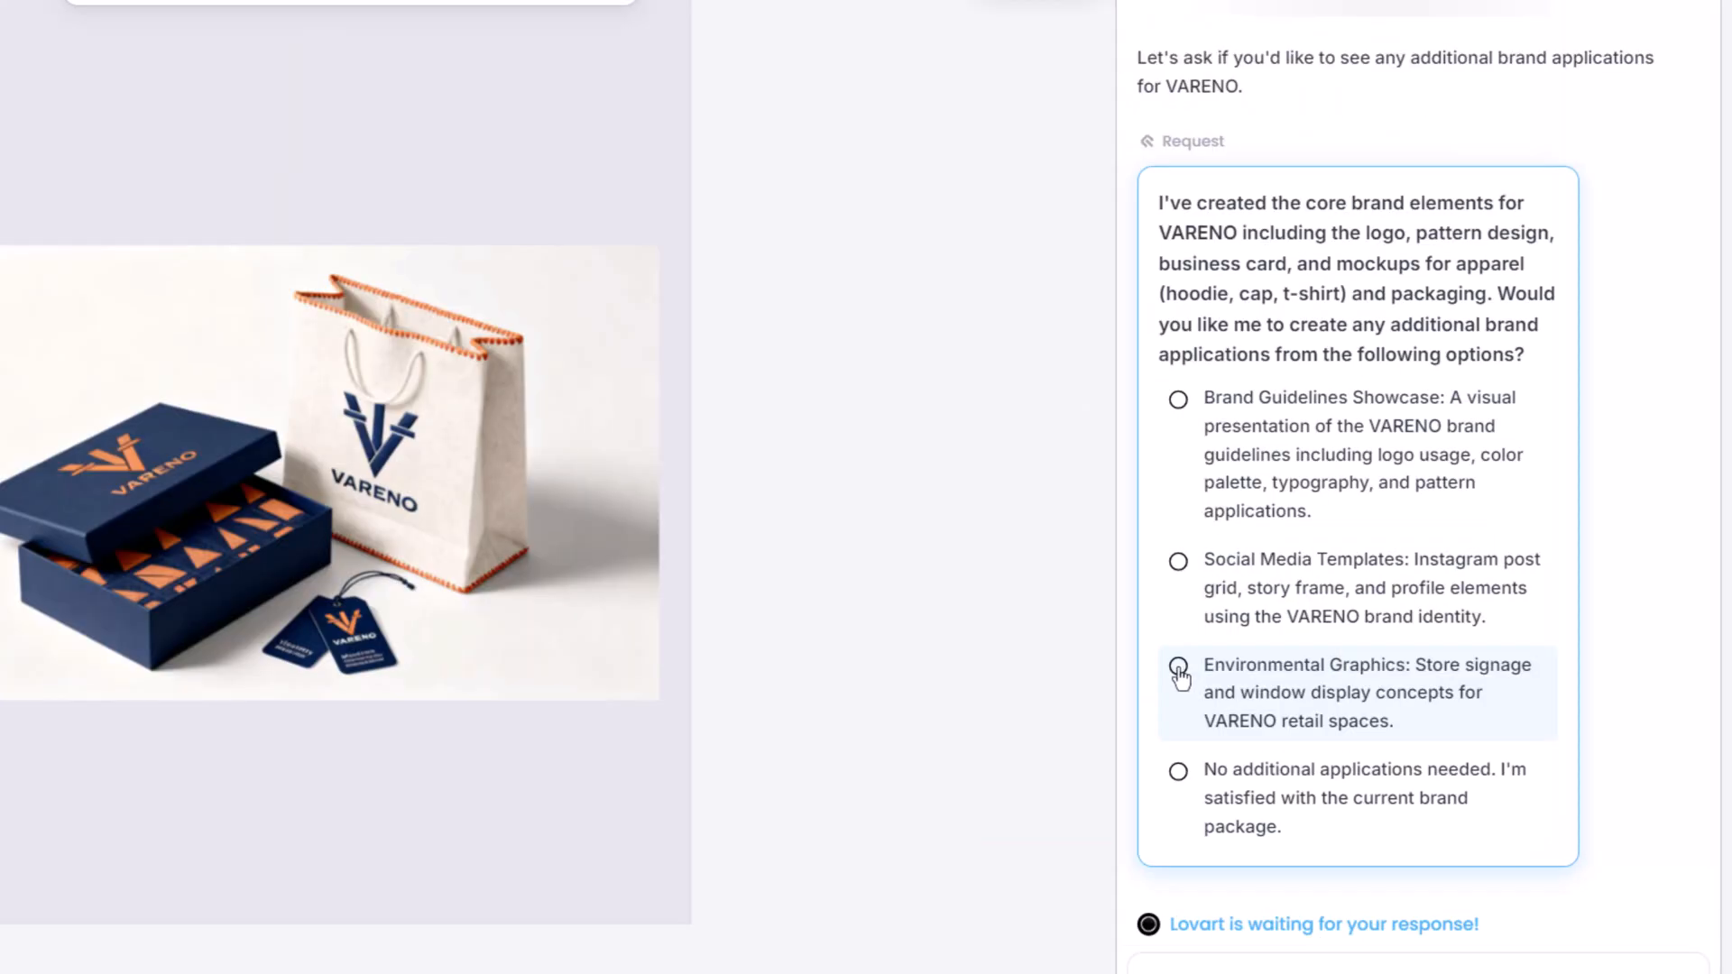
{"action": "left_click", "coordinate": [1178, 671]}
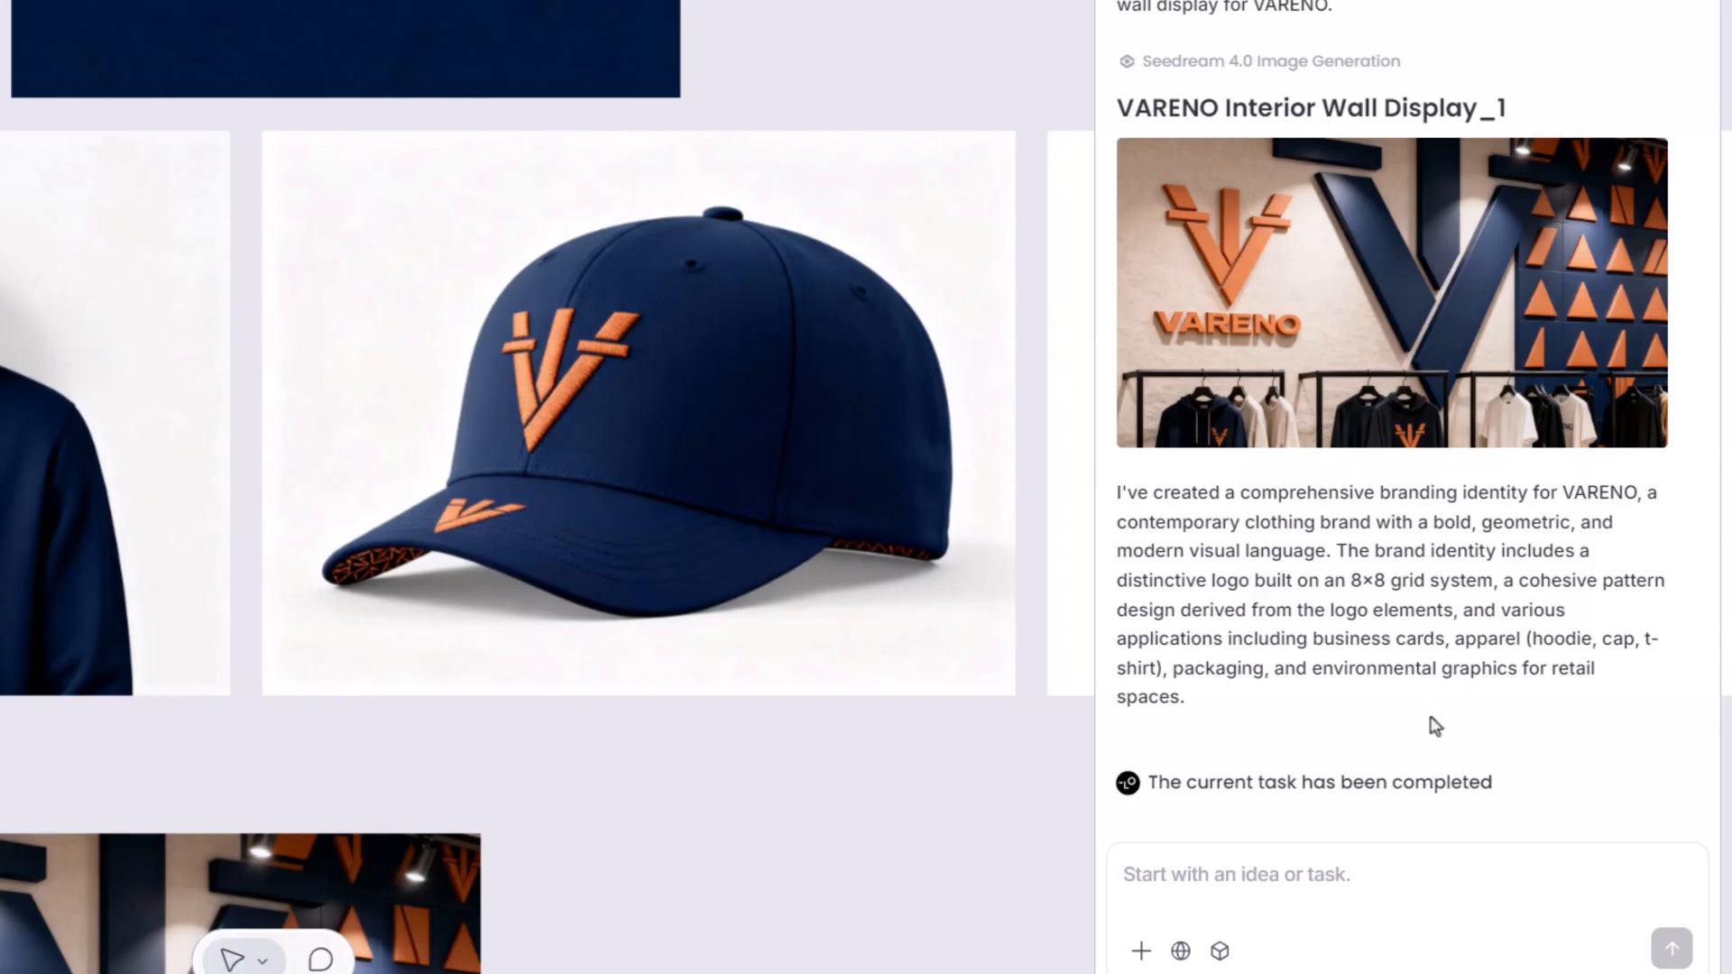
Step: Ask the agent to 'please generate the website design for VARENO' and pan over the resulting pages
{"action": "type", "text": "please"}
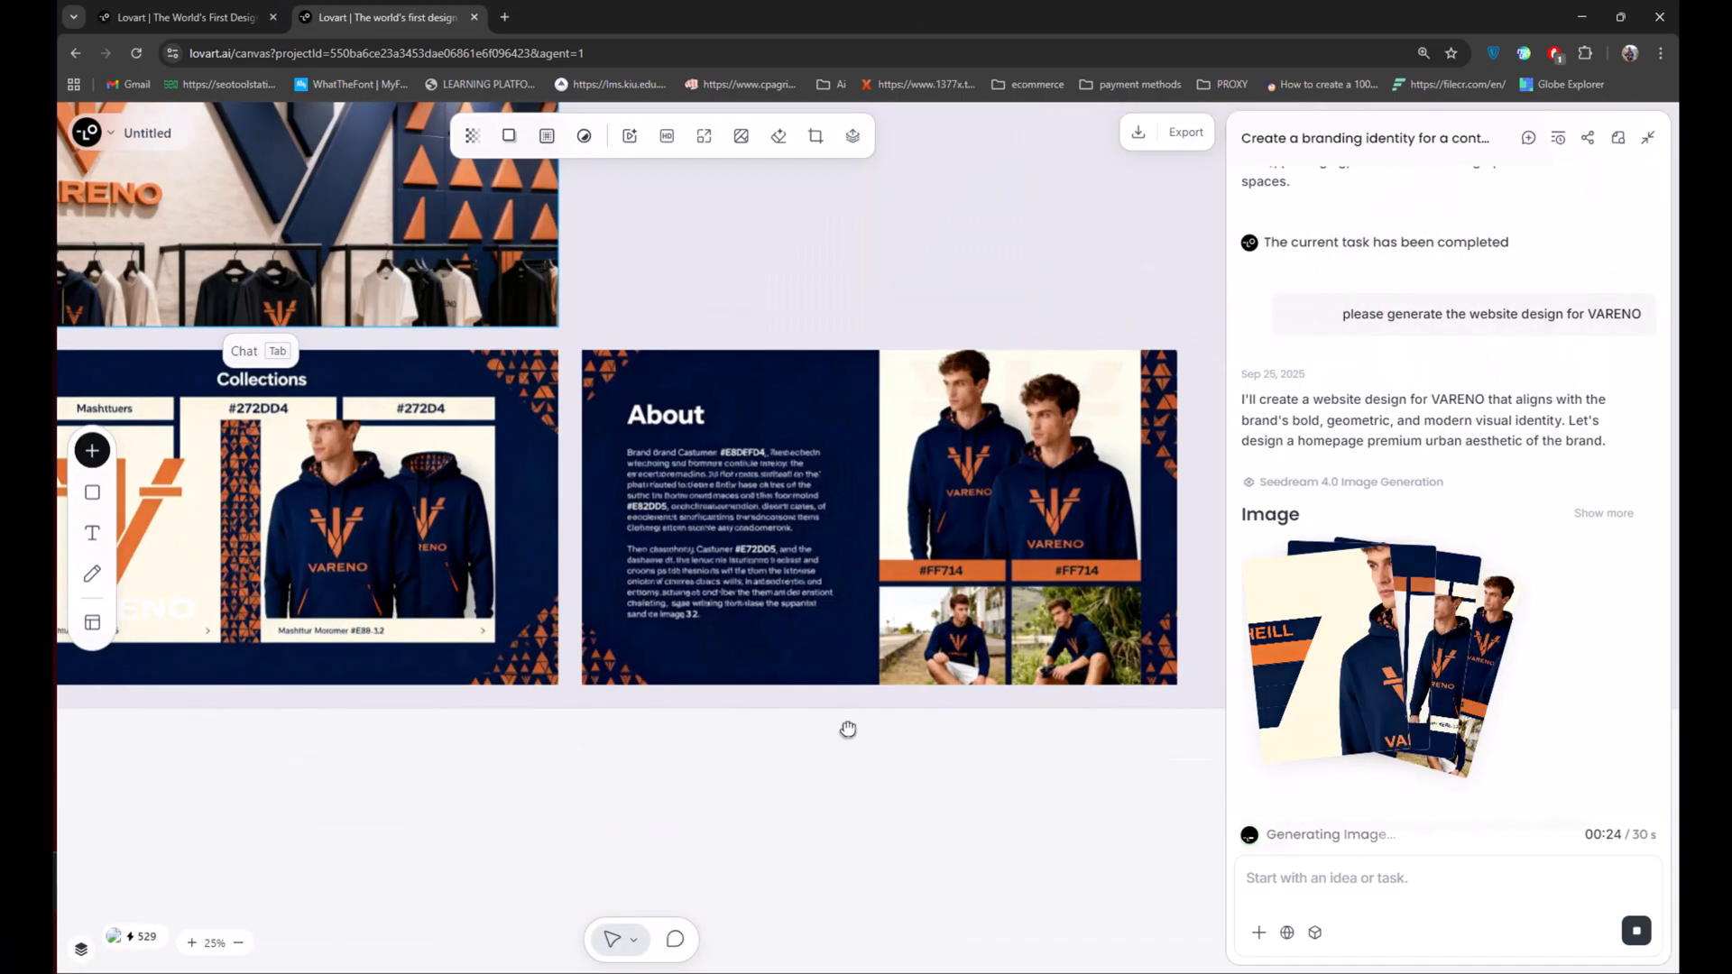
{"action": "left_click_drag", "start_coordinate": [848, 729], "coordinate": [702, 691]}
{"action": "type", "text": "Generate a rotating"}
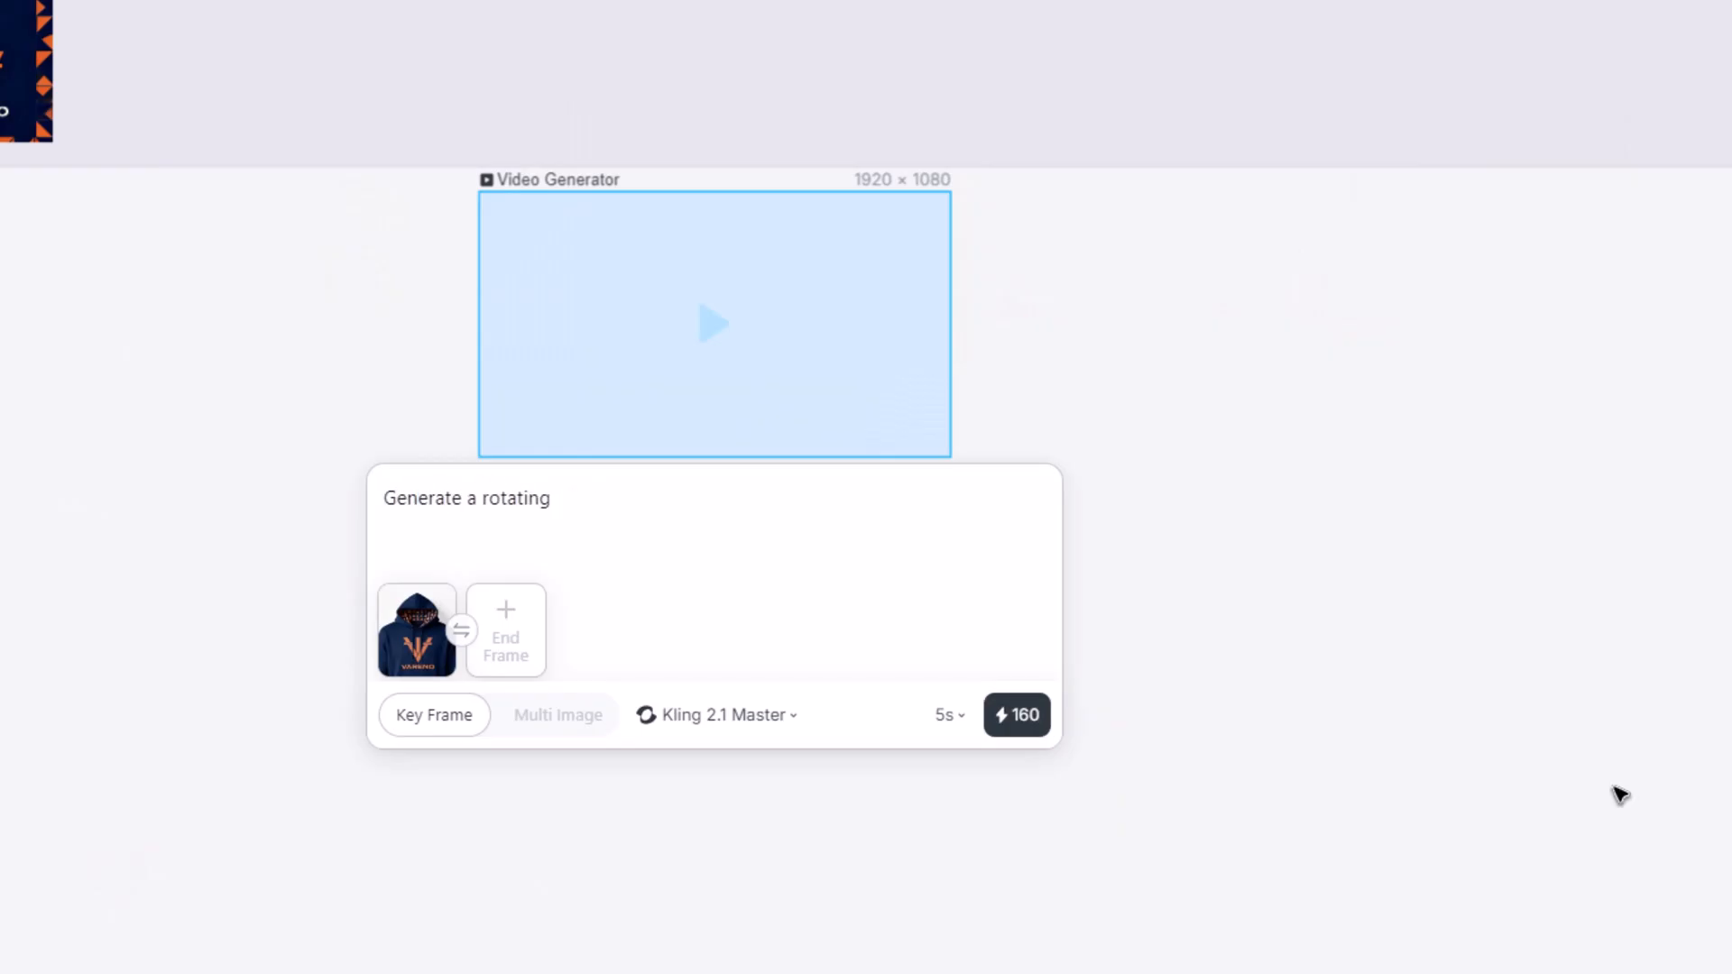
Step: Prompt a rotating 'video of the hoodie', preview it and review the available video generation models
{"action": "type", "text": "video of the hoodie,"}
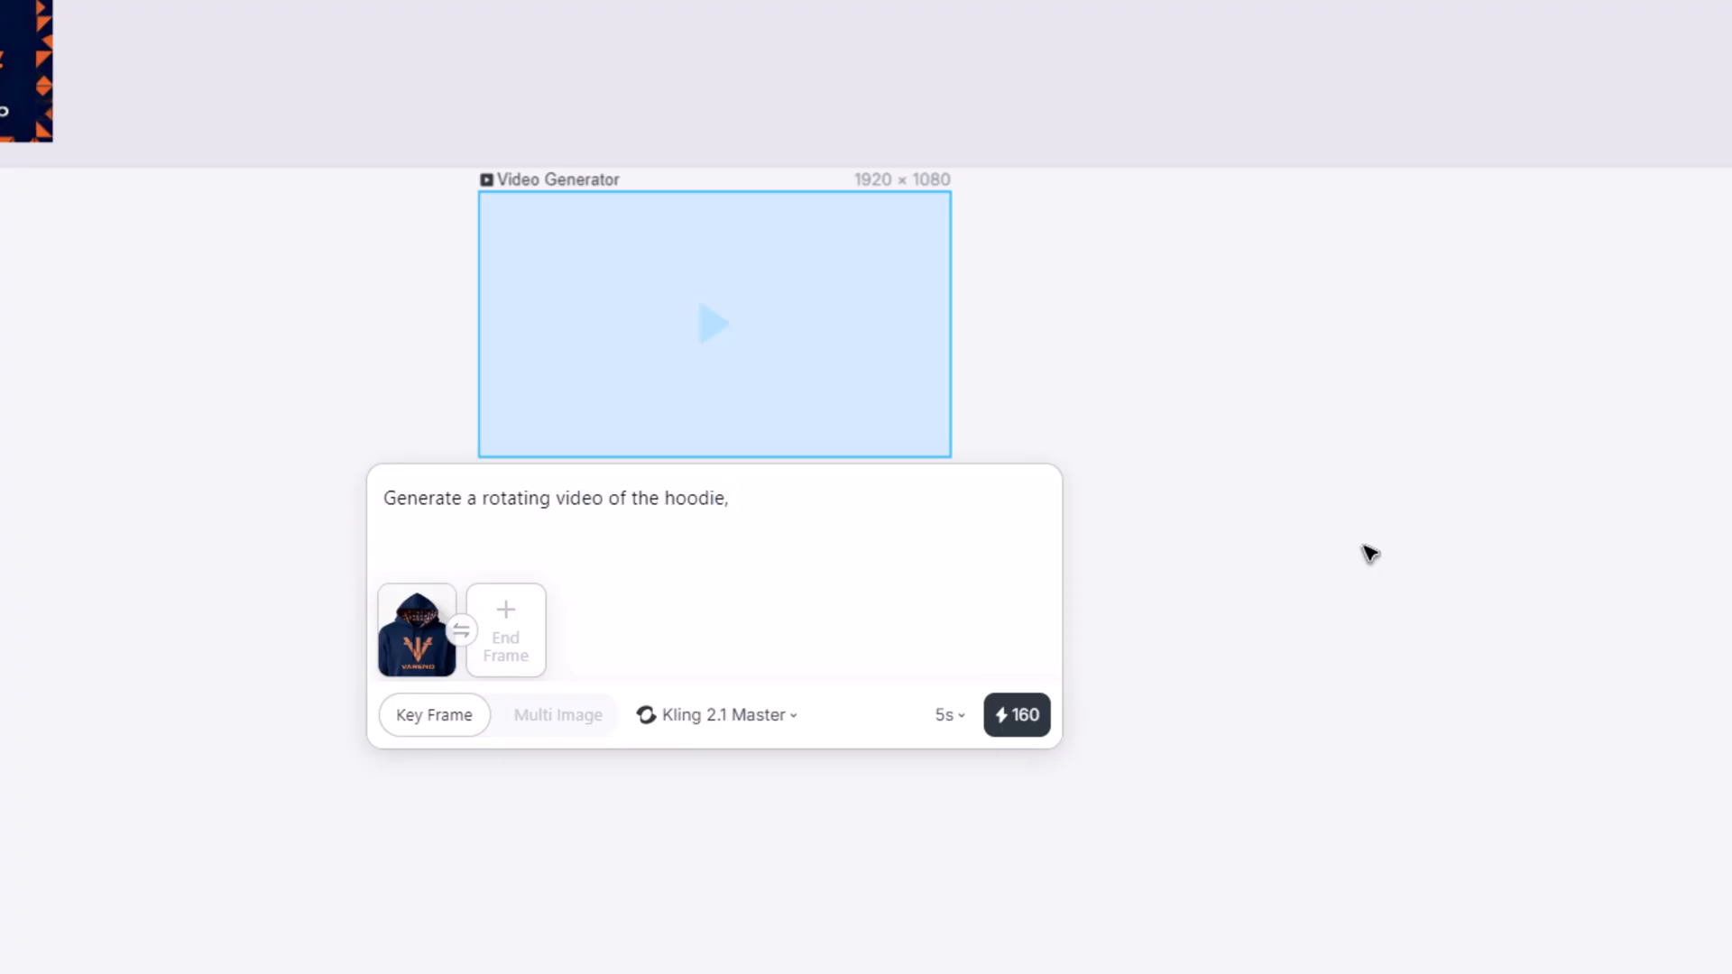
{"action": "left_click", "coordinate": [713, 323]}
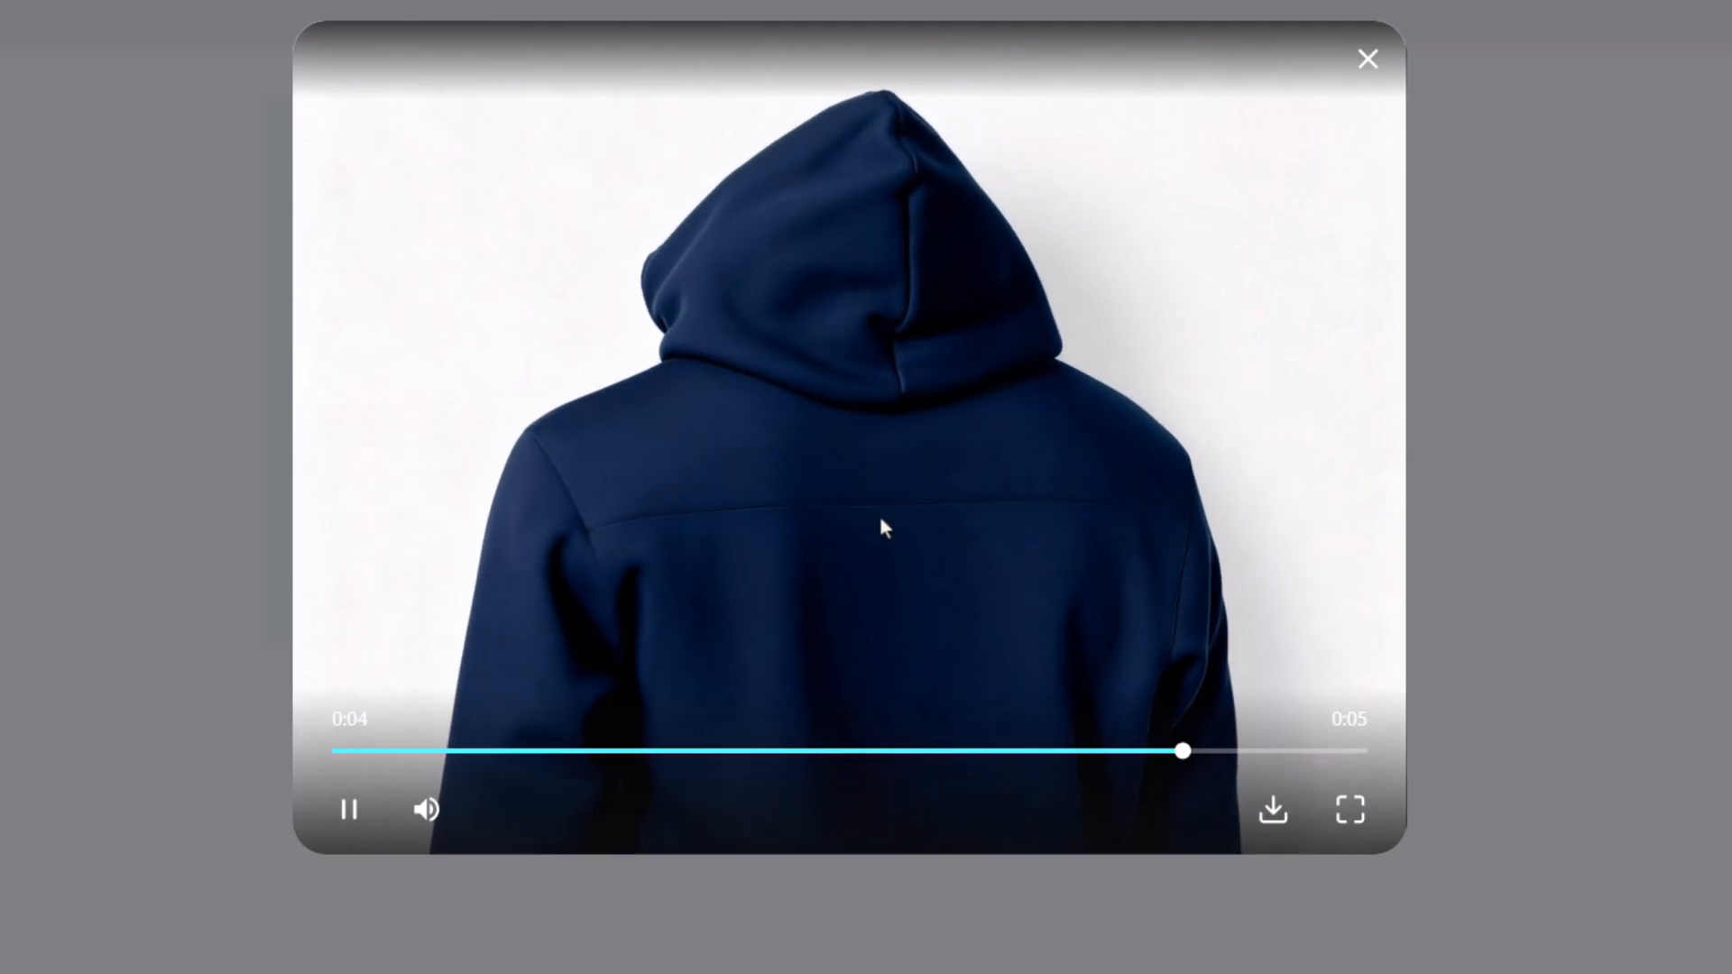
{"action": "left_click", "coordinate": [1367, 57]}
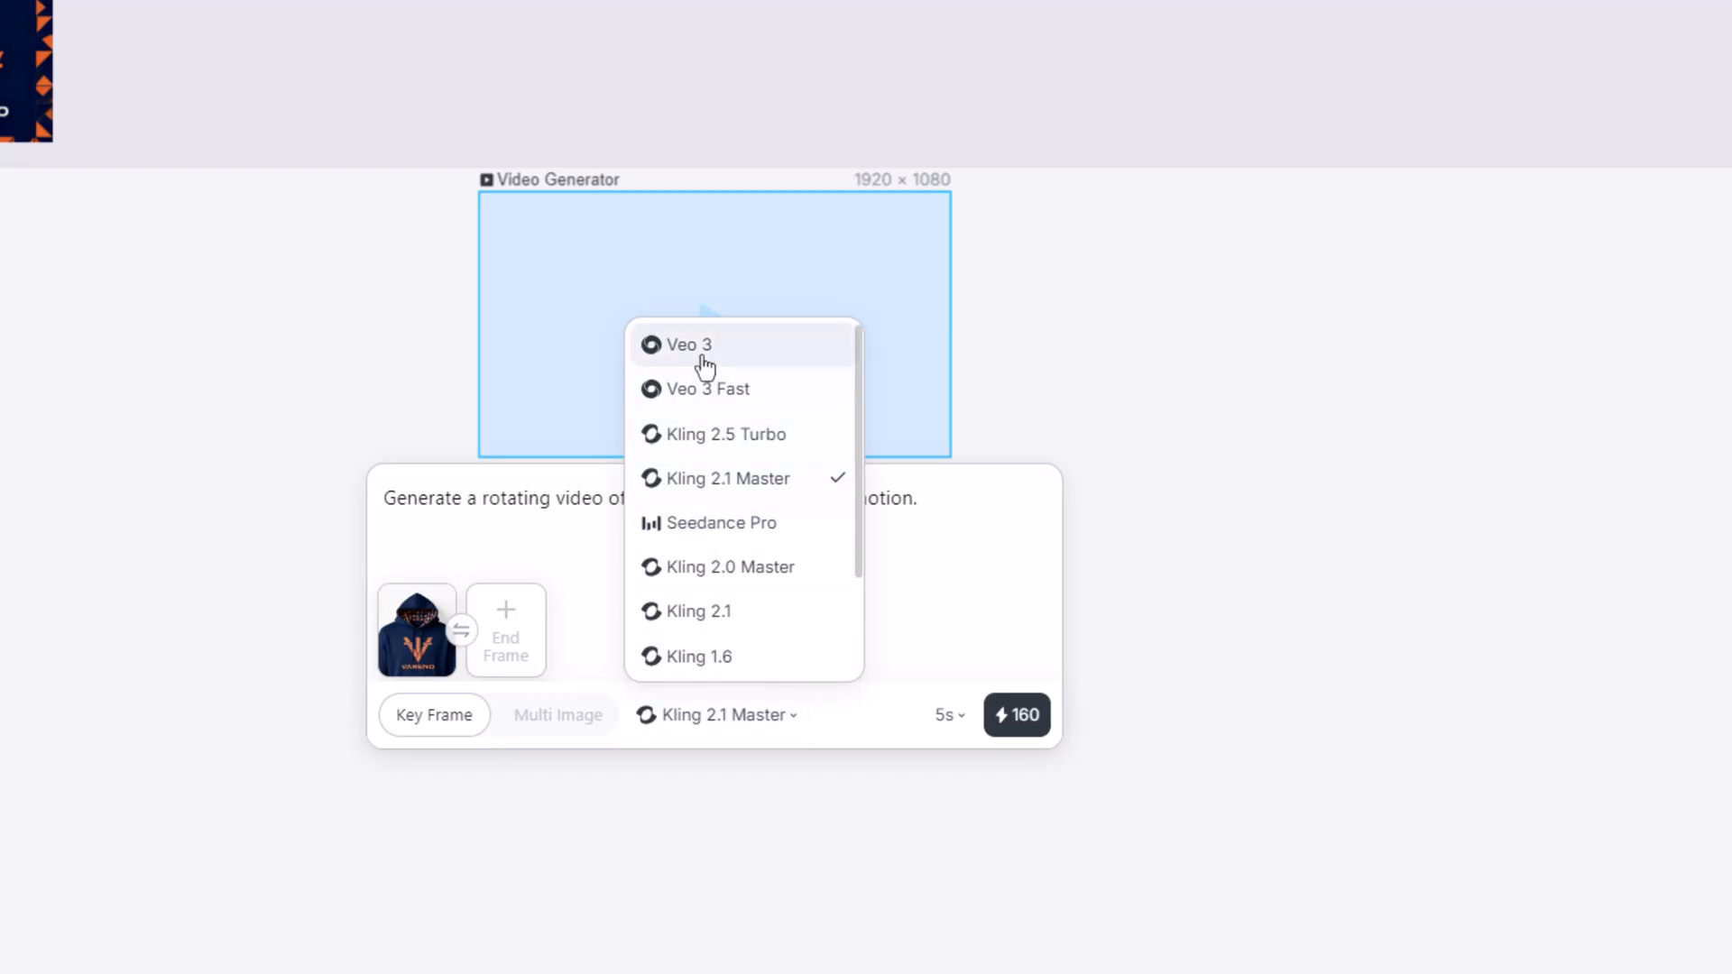
{"action": "scroll", "scroll_direction": "down", "scroll_amount": 3}
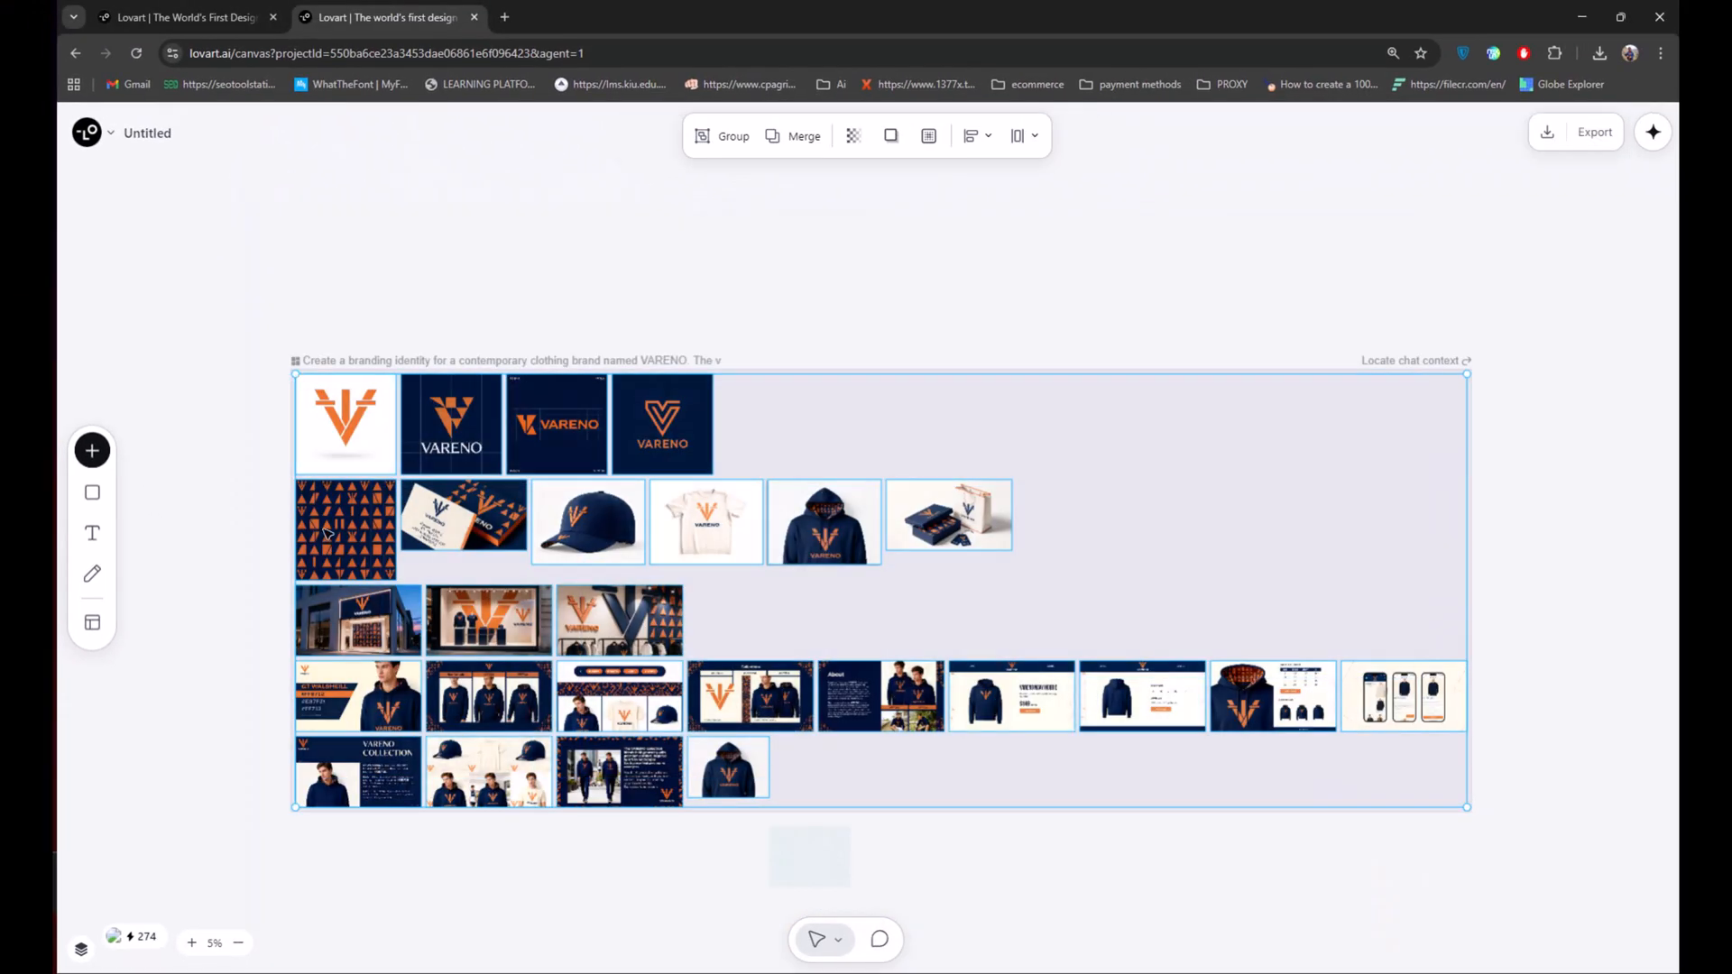
Step: Export all 25 canvas images as PNG and the hoodie video as MP4, then review the saved files
{"action": "left_click", "coordinate": [1593, 131]}
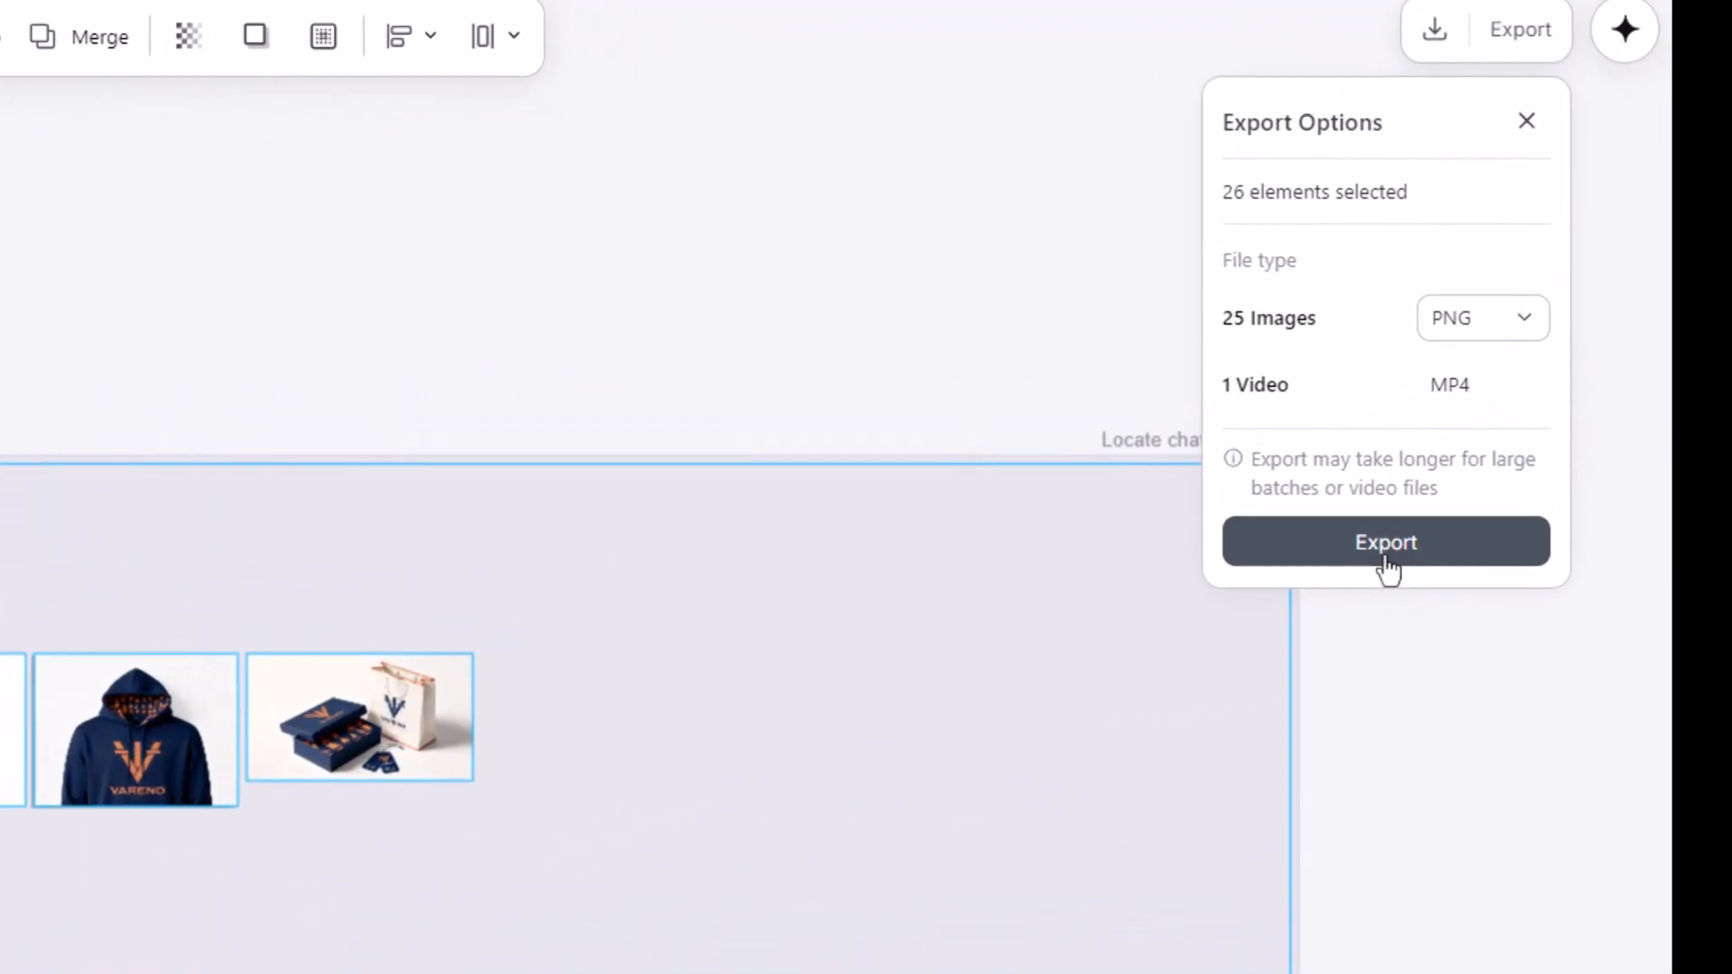
{"action": "left_click", "coordinate": [1385, 541]}
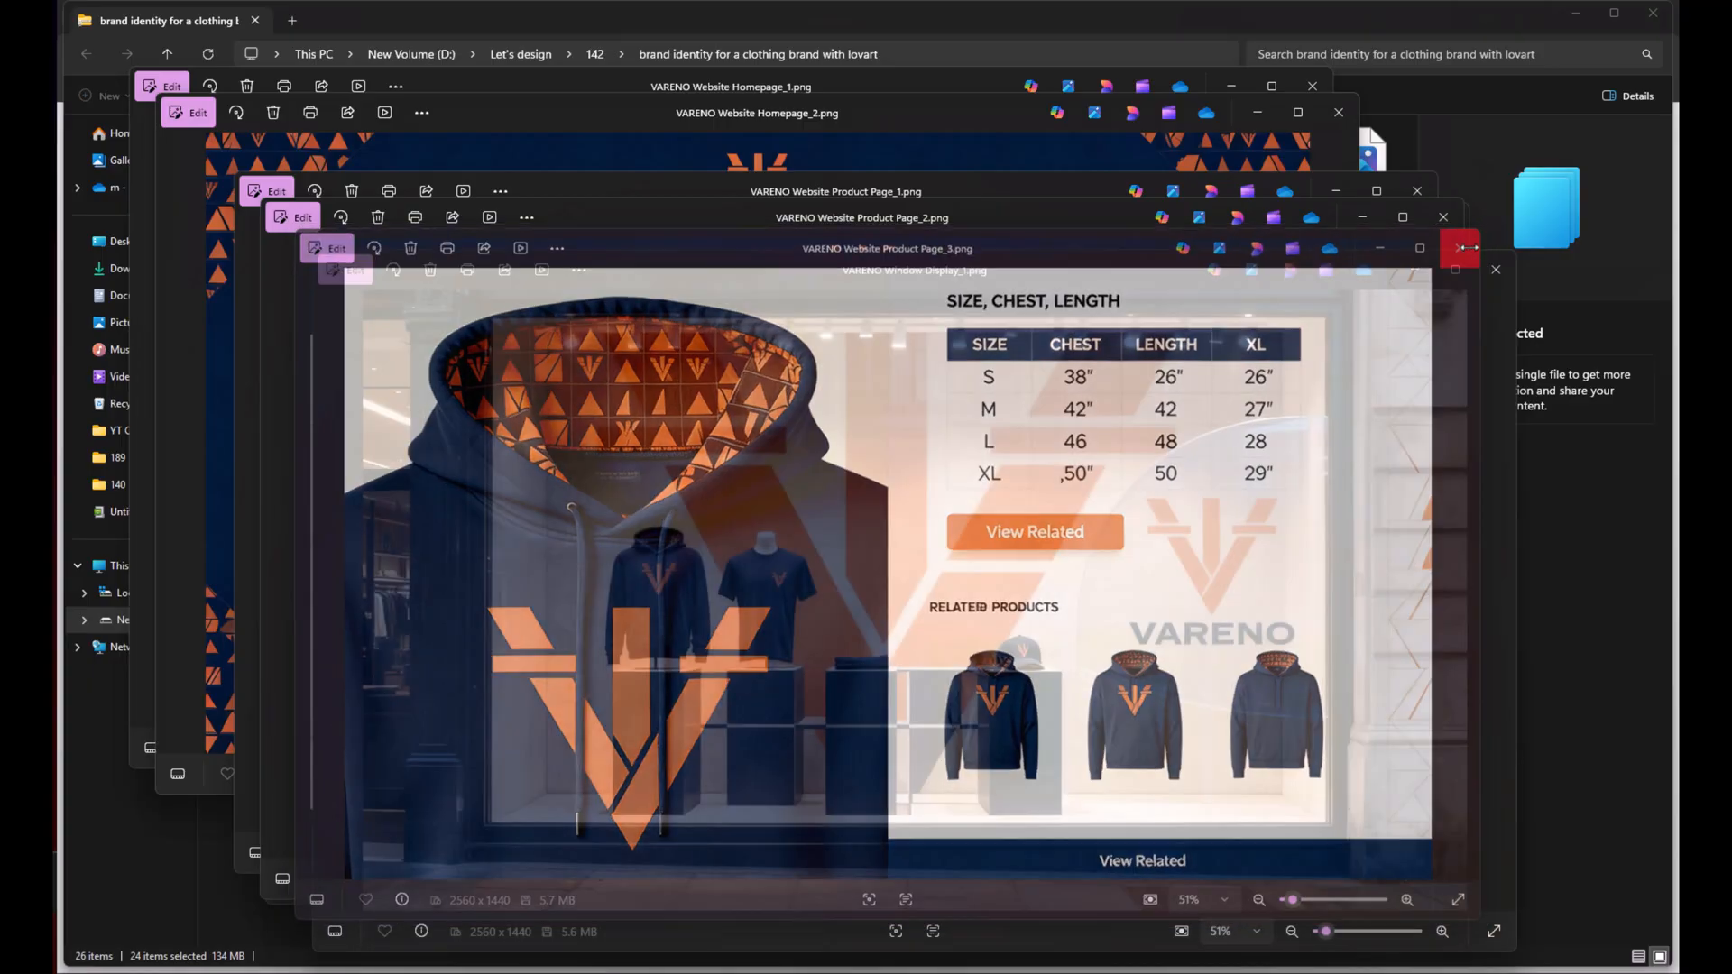
{"action": "left_click", "coordinate": [1459, 247]}
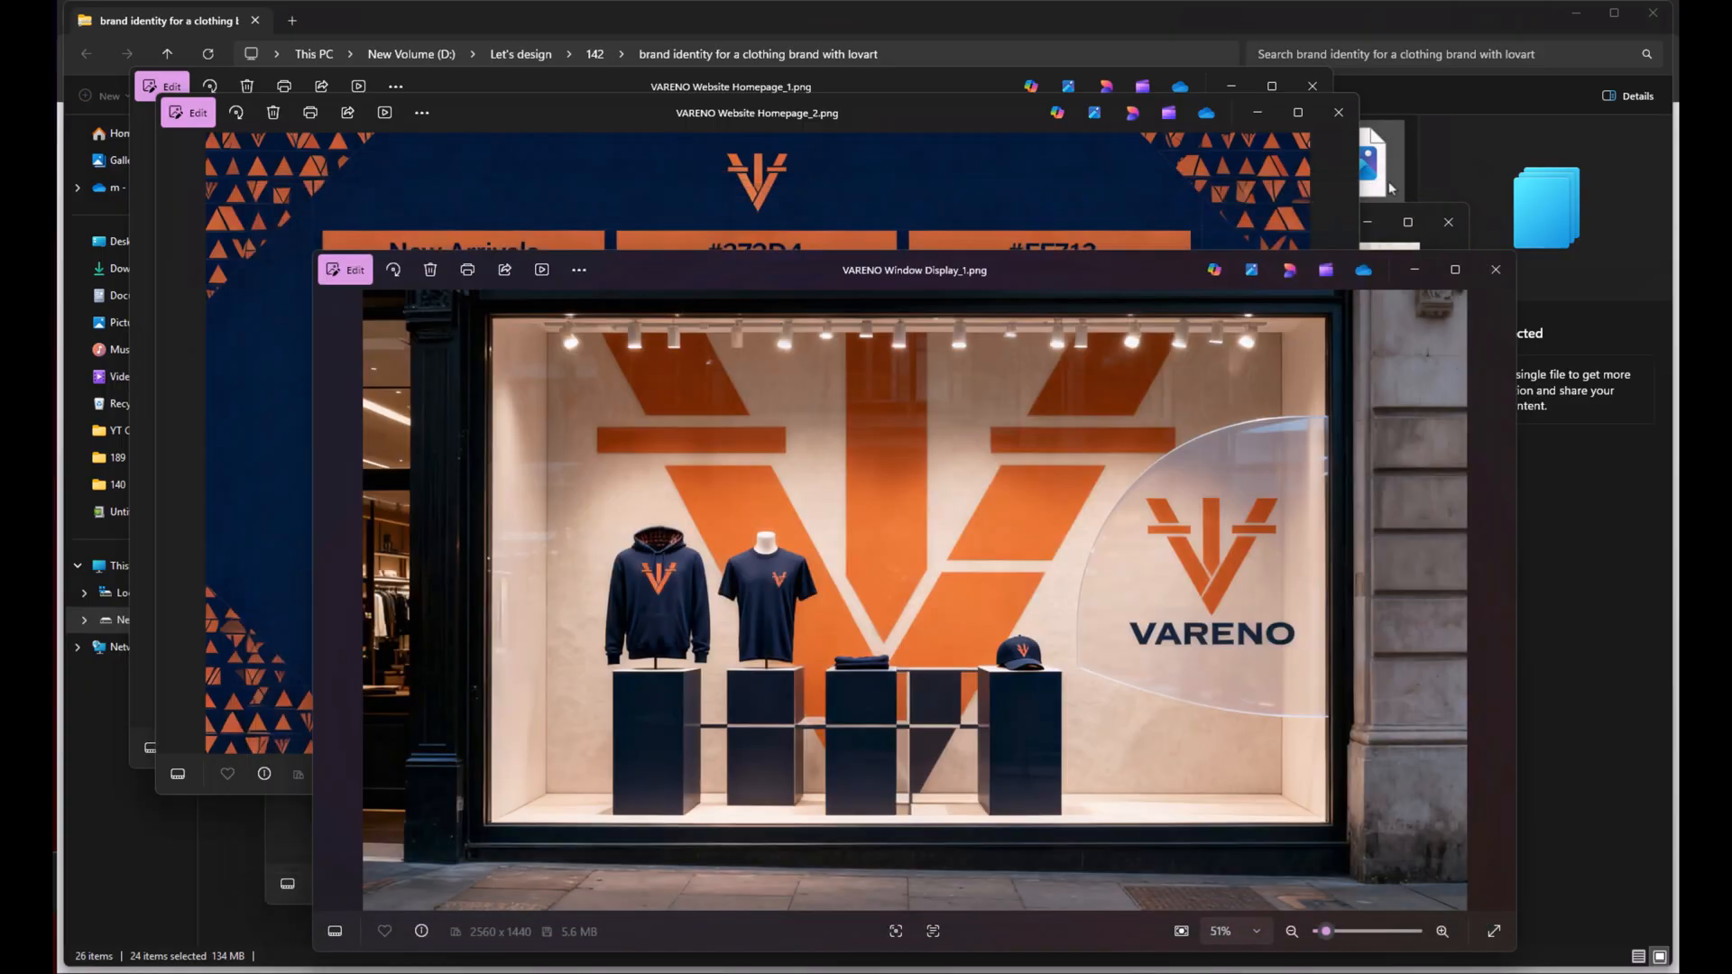